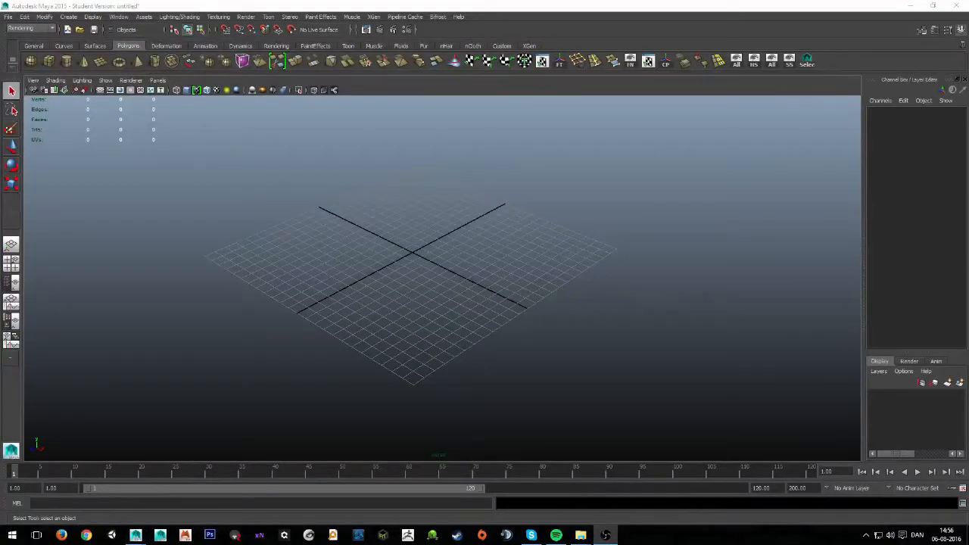
# - Set the Display Grid options to a length and width of 15 units
pyautogui.moveTo(417, 287); pyautogui.dragTo(356, 239)
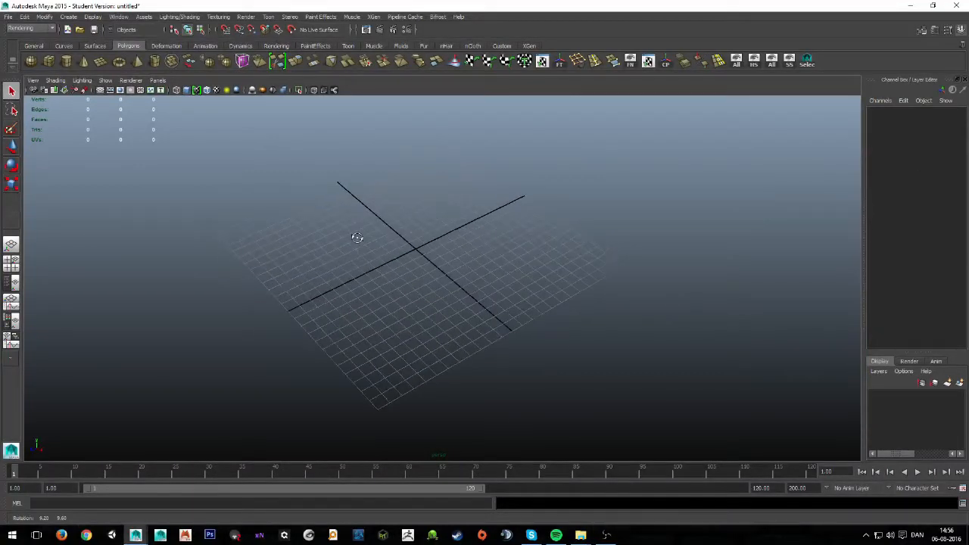
pyautogui.moveTo(356, 236); pyautogui.dragTo(470, 243)
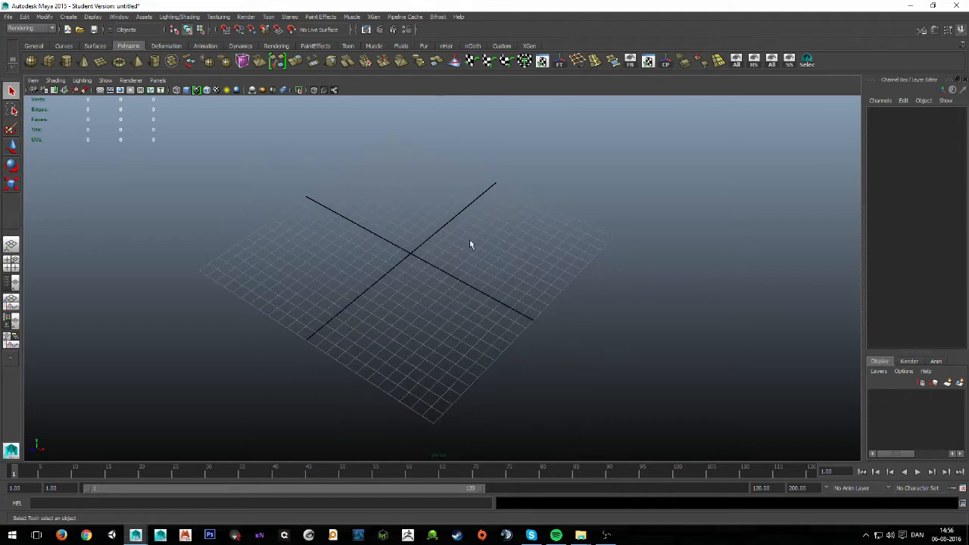
pyautogui.moveTo(469, 243); pyautogui.dragTo(410, 286)
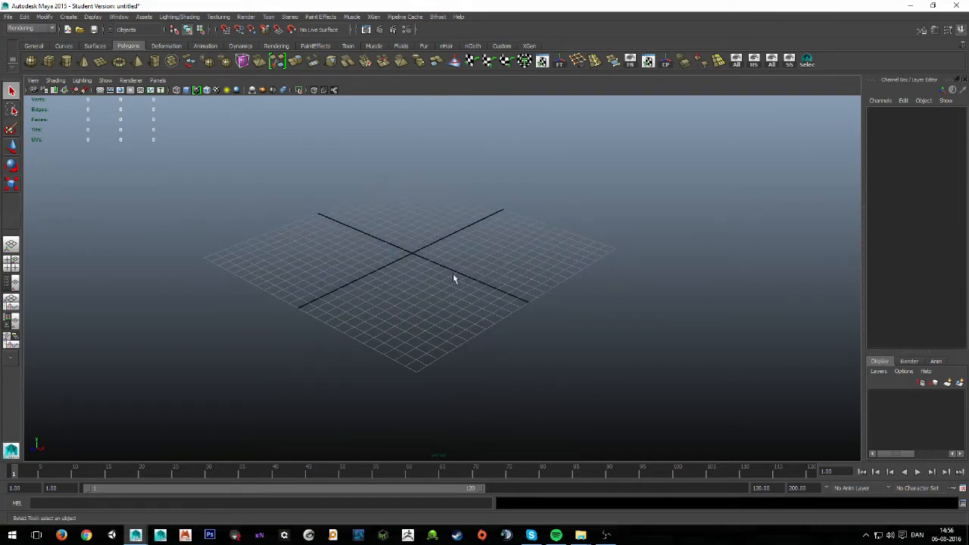
pyautogui.moveTo(454, 280); pyautogui.dragTo(414, 267)
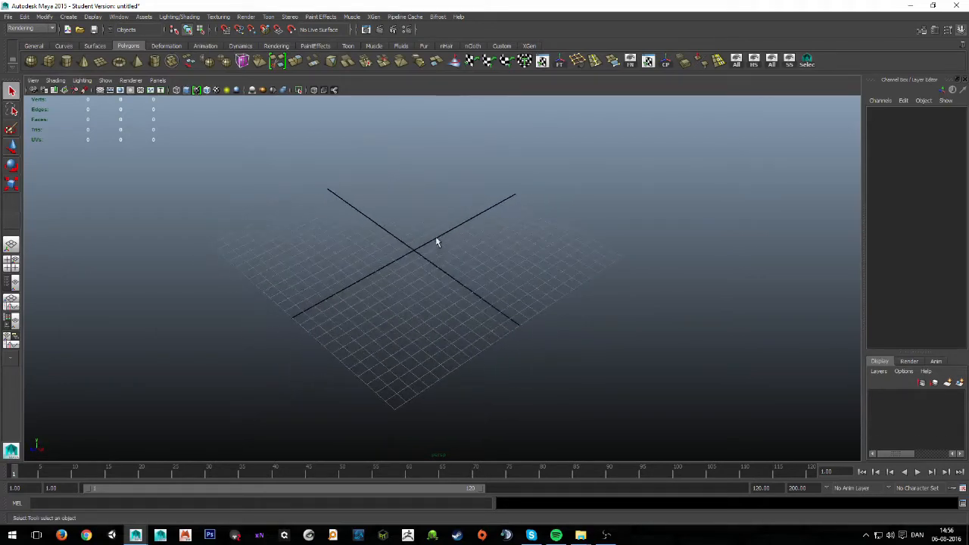
pyautogui.click(92, 16)
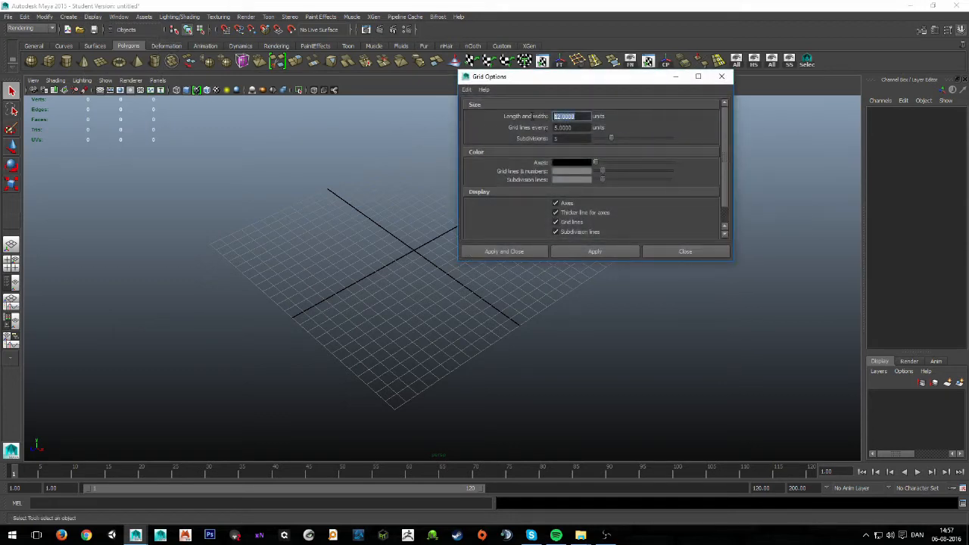
pyautogui.write('15')
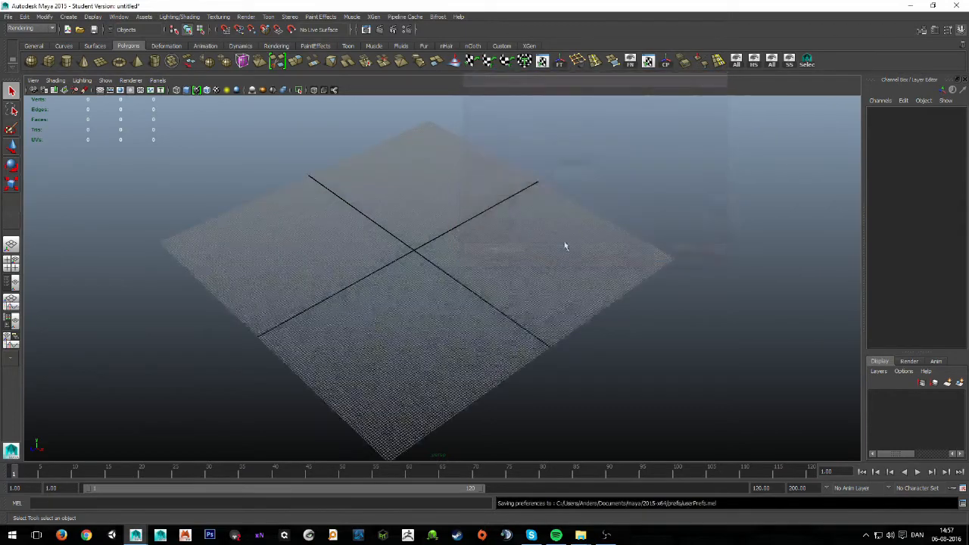
# - Tumble the perspective camera to look straight down on the enlarged grid
pyautogui.moveTo(564, 246); pyautogui.dragTo(431, 177)
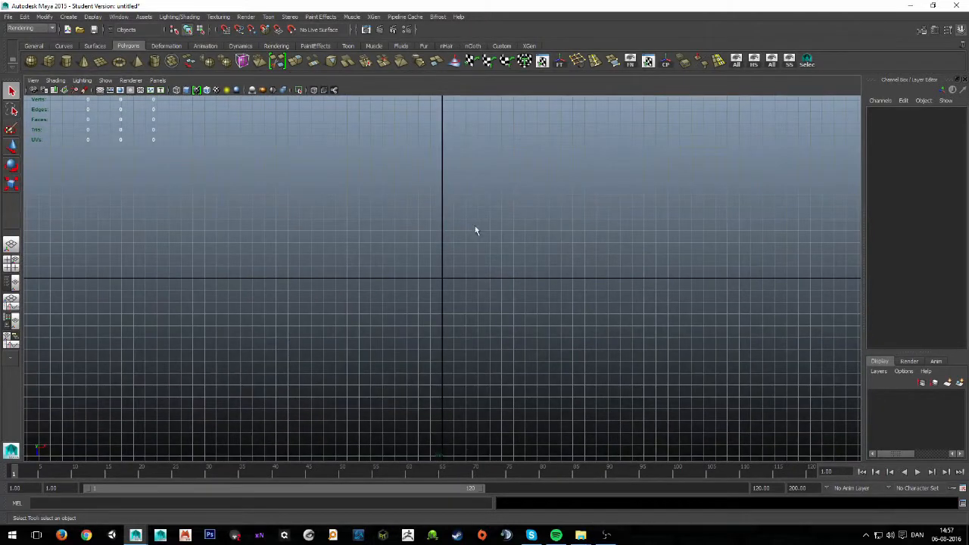
pyautogui.moveTo(167, 119)
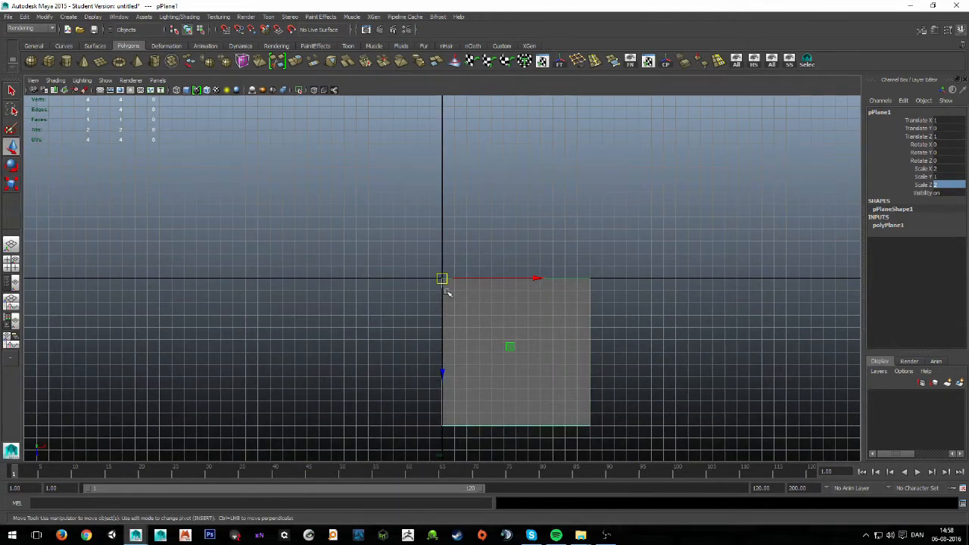
# - Move the 2x-scaled polygon plane so one corner sits at the origin
pyautogui.moveTo(442, 278); pyautogui.dragTo(443, 428)
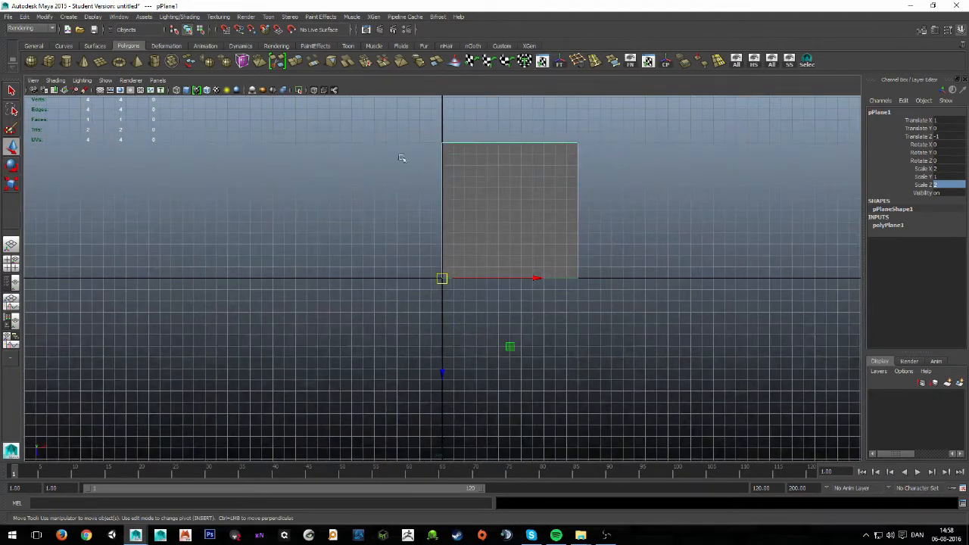
pyautogui.moveTo(509, 218)
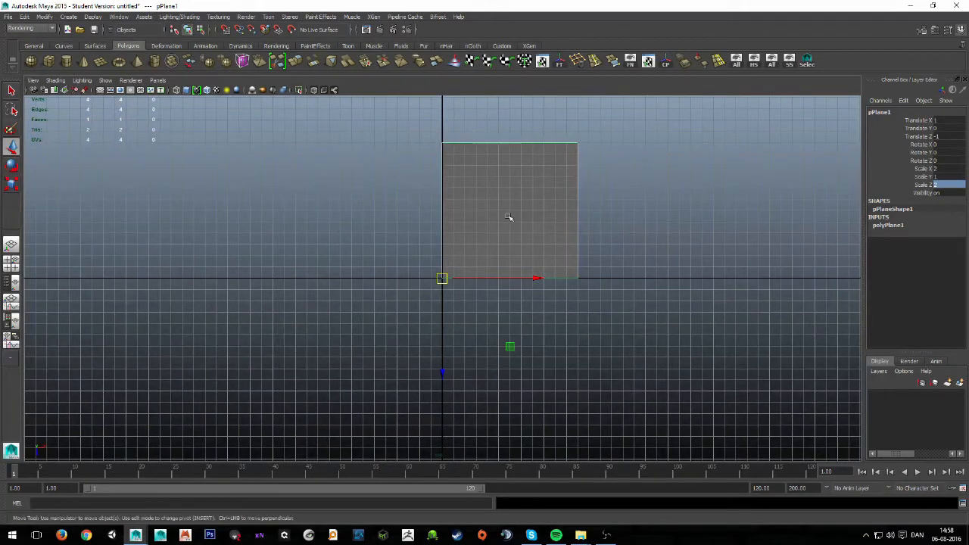
pyautogui.moveTo(539, 236)
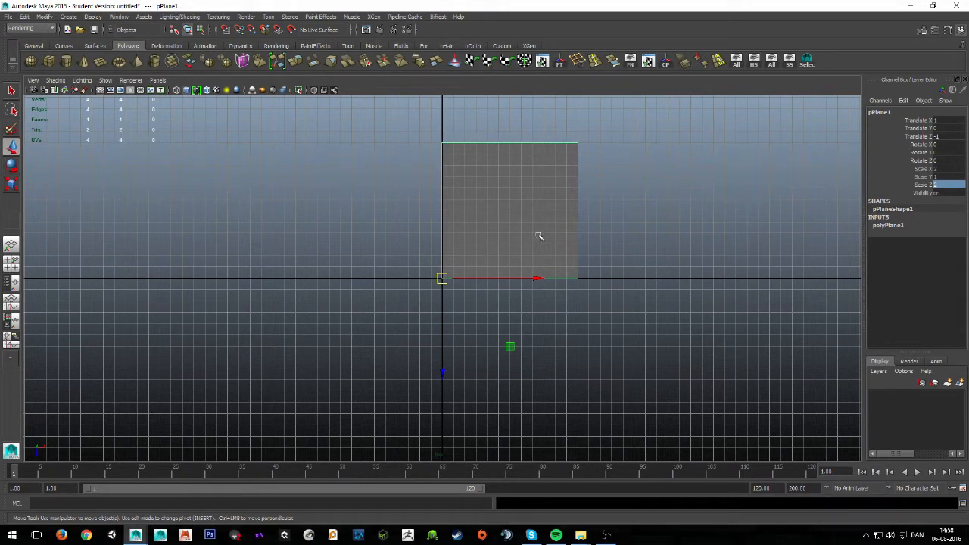
pyautogui.moveTo(447, 123)
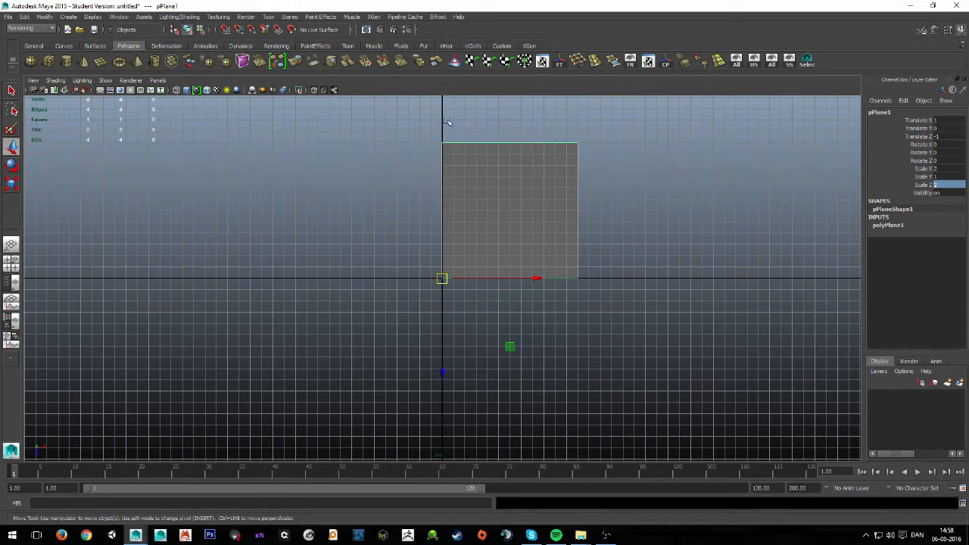
pyautogui.moveTo(284, 99)
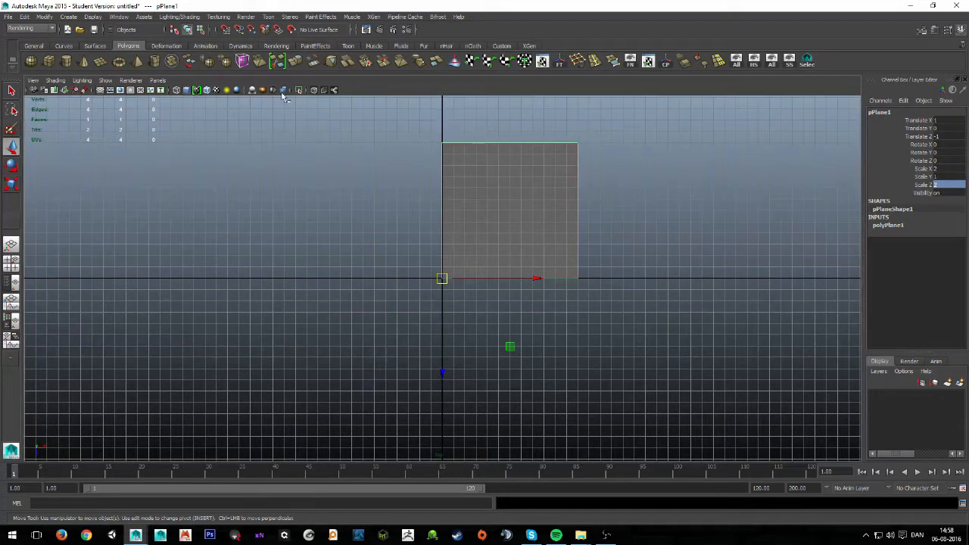
# - Add a cube left of the plane and drag its vertices into a thin, tall plank
pyautogui.click(31, 61)
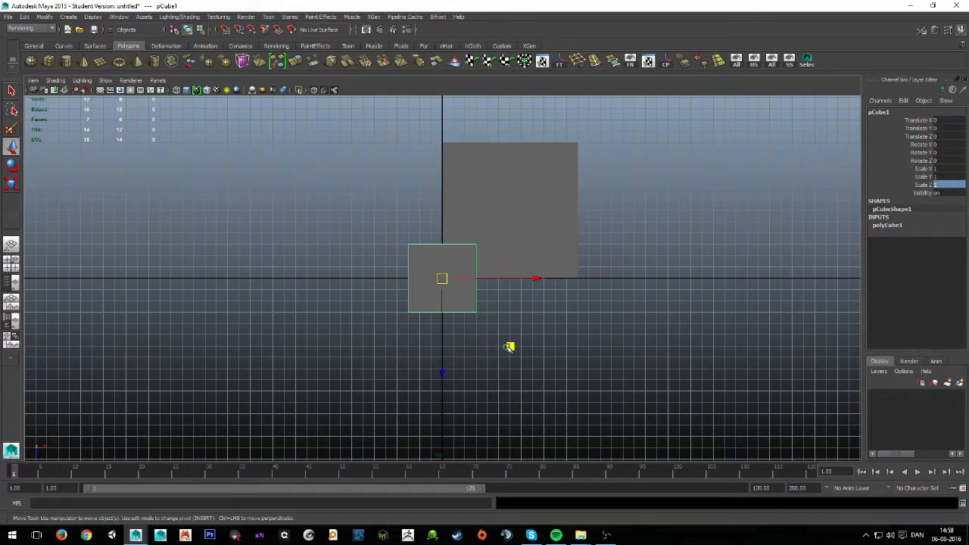
pyautogui.moveTo(442, 278); pyautogui.dragTo(360, 231)
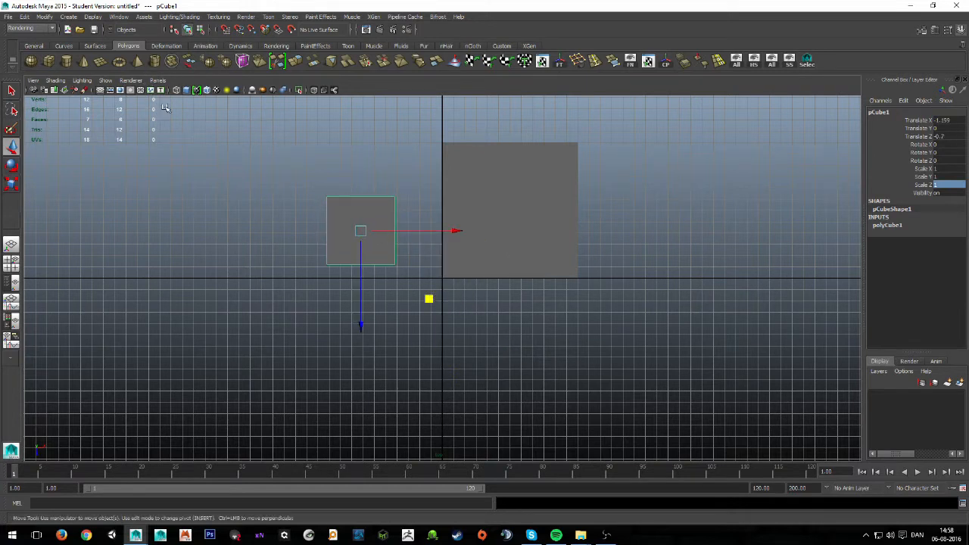
pyautogui.press('4')
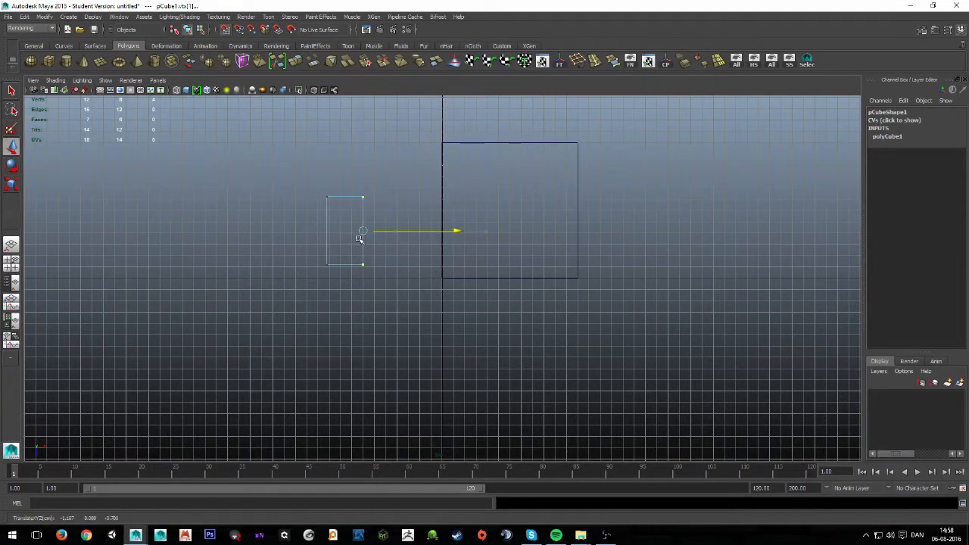
pyautogui.moveTo(362, 231); pyautogui.dragTo(341, 232)
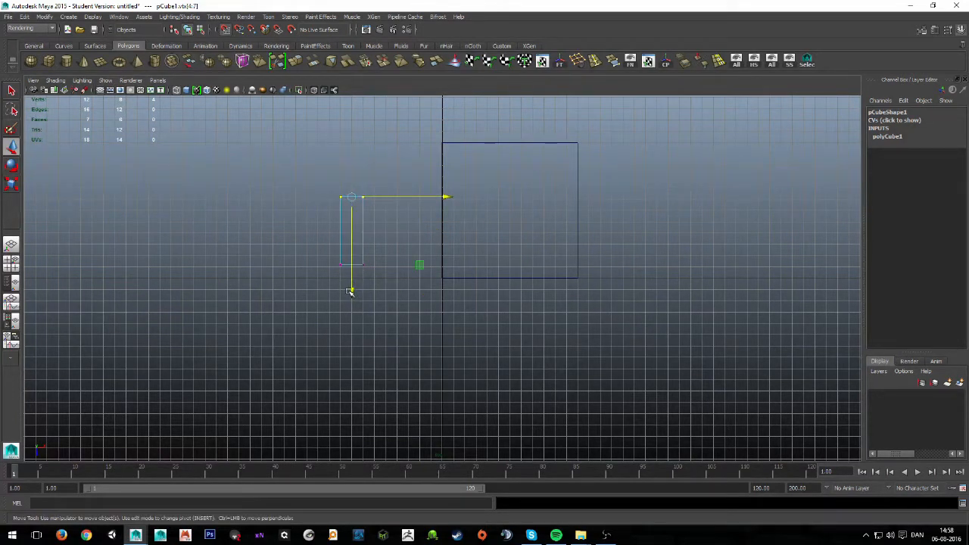
pyautogui.moveTo(350, 292); pyautogui.dragTo(351, 227)
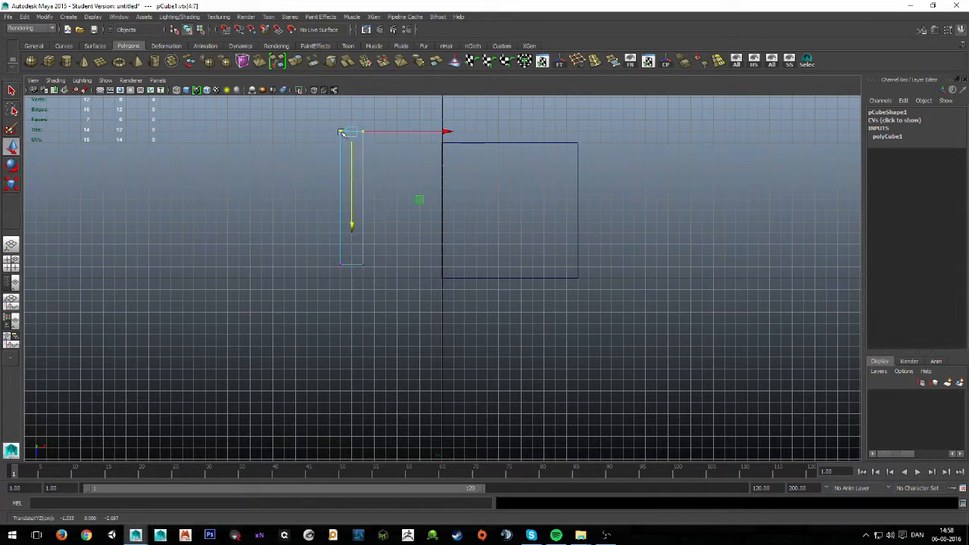
pyautogui.press('F8')
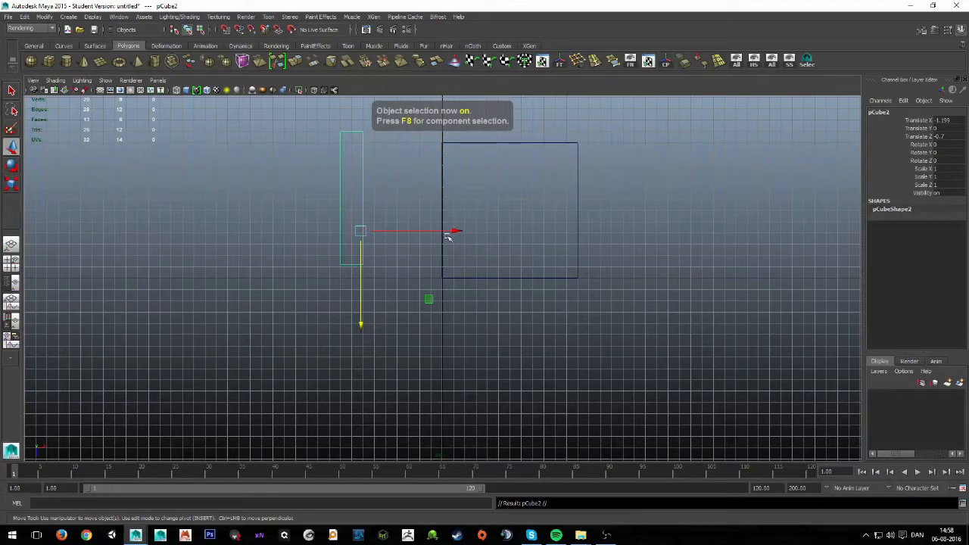
# - Shorten the copied plank's bottom edge and adjust the tall plank's top edge
pyautogui.moveTo(454, 231); pyautogui.dragTo(386, 231)
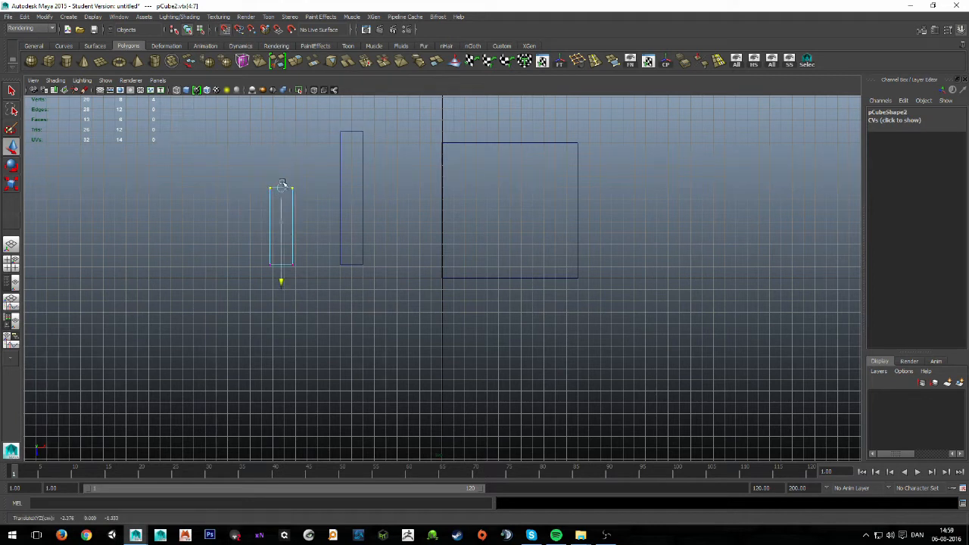
pyautogui.moveTo(281, 186); pyautogui.dragTo(281, 278)
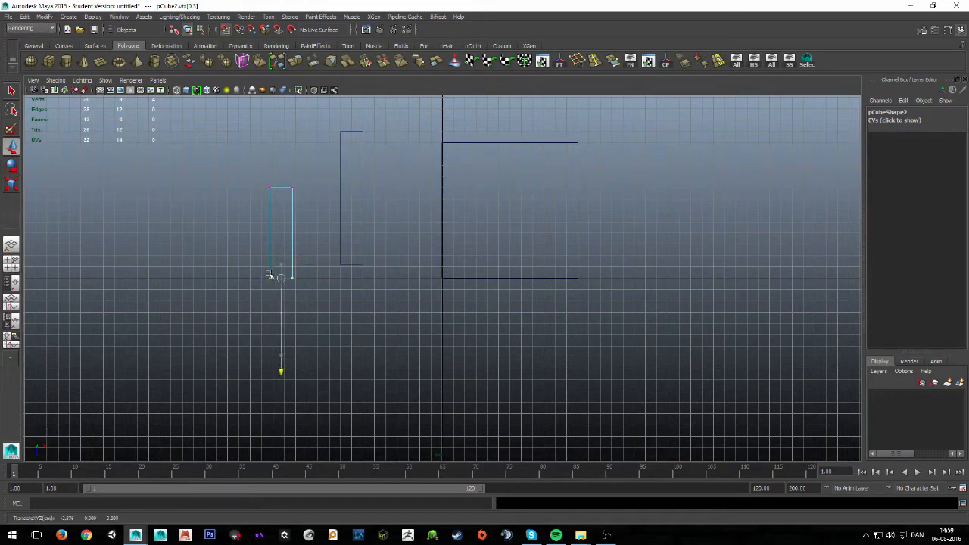
pyautogui.moveTo(281, 277); pyautogui.dragTo(281, 180)
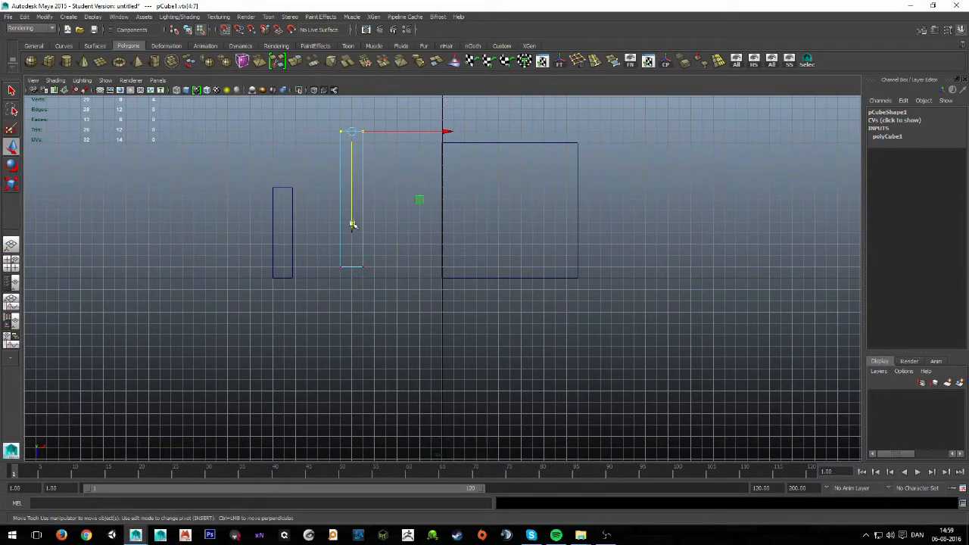
pyautogui.moveTo(352, 223); pyautogui.dragTo(337, 119)
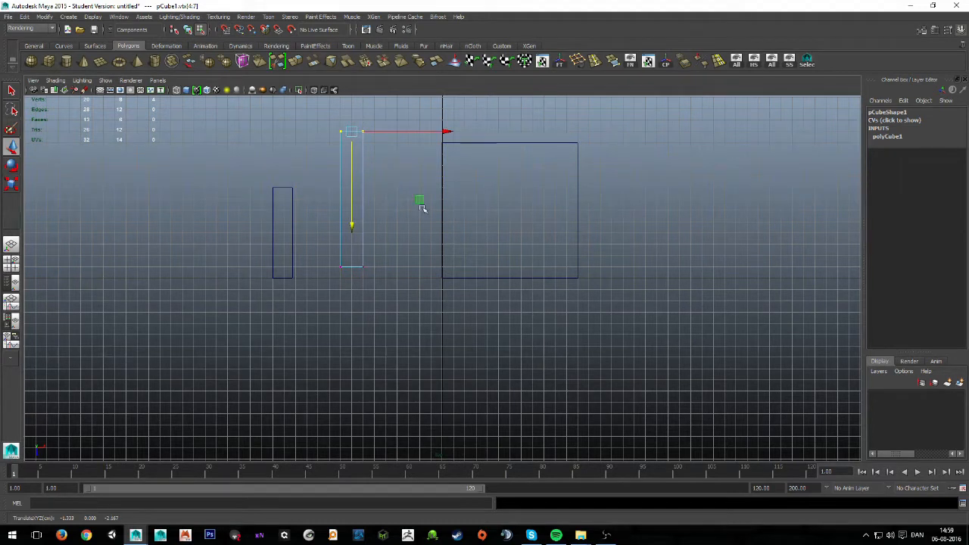
pyautogui.moveTo(428, 218)
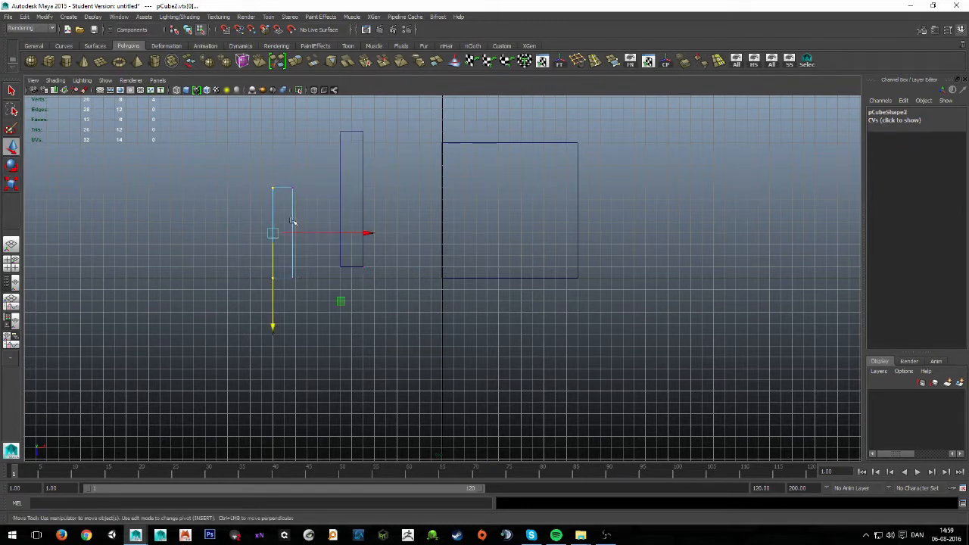
pyautogui.press('F8')
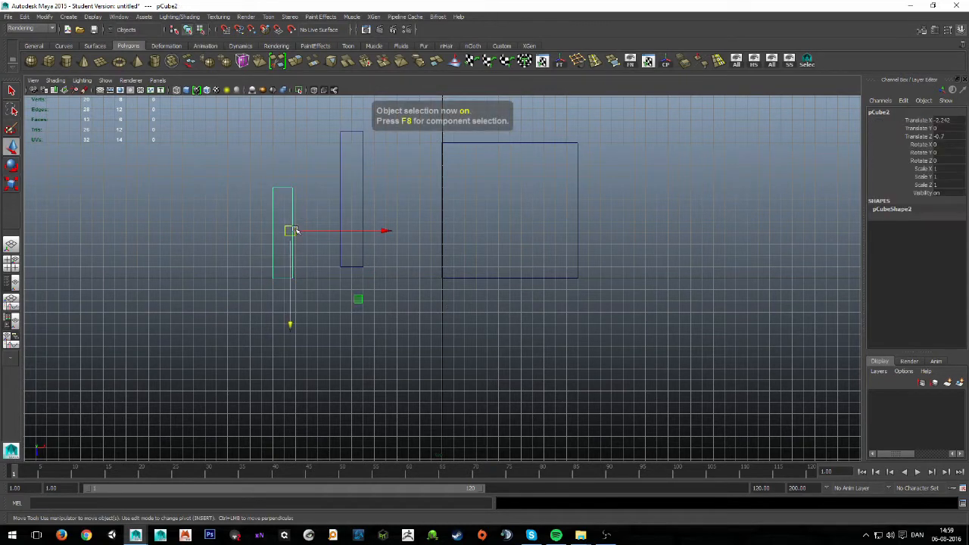
# - Move the shorter copy onto the plane, trim its length, and shift the tall plank left
pyautogui.moveTo(291, 231); pyautogui.dragTo(291, 278)
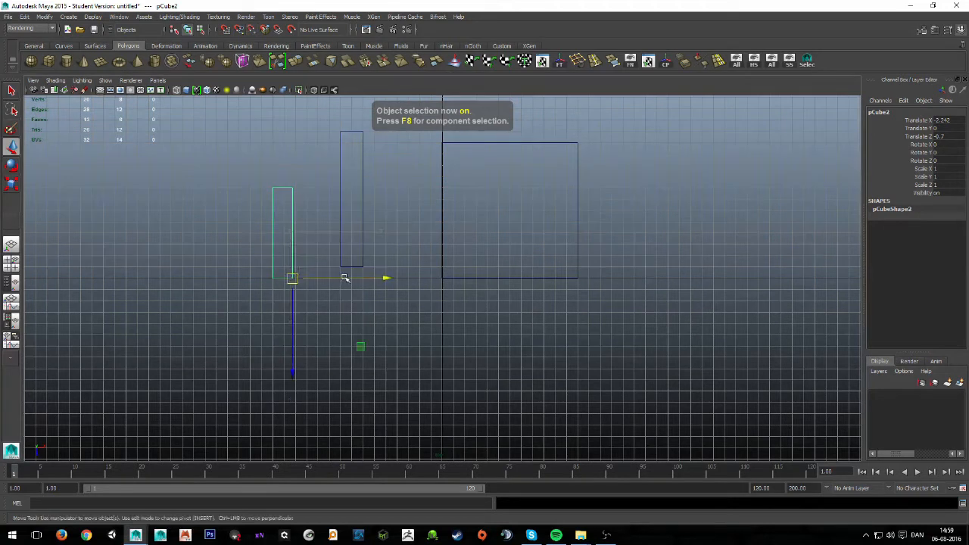
pyautogui.moveTo(292, 278); pyautogui.dragTo(477, 278)
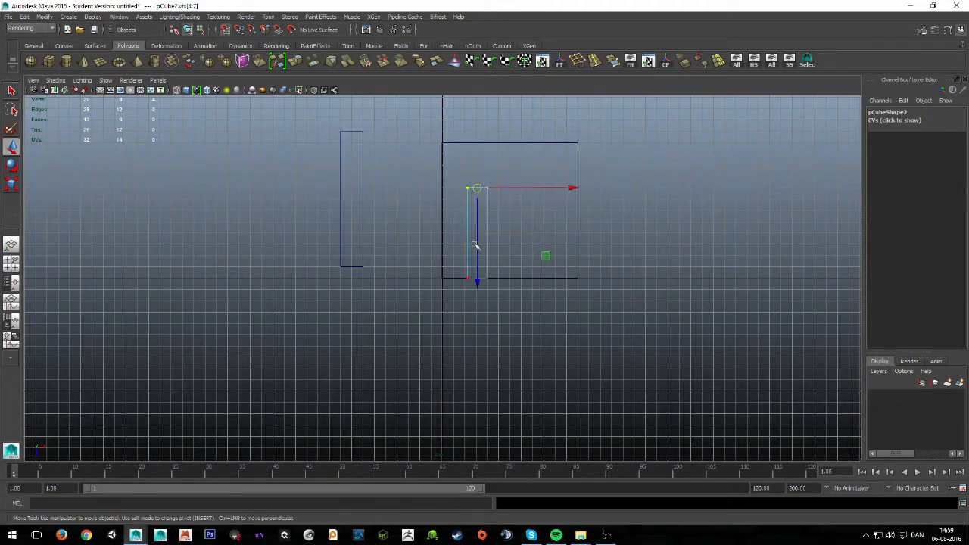
pyautogui.moveTo(477, 187); pyautogui.dragTo(477, 210)
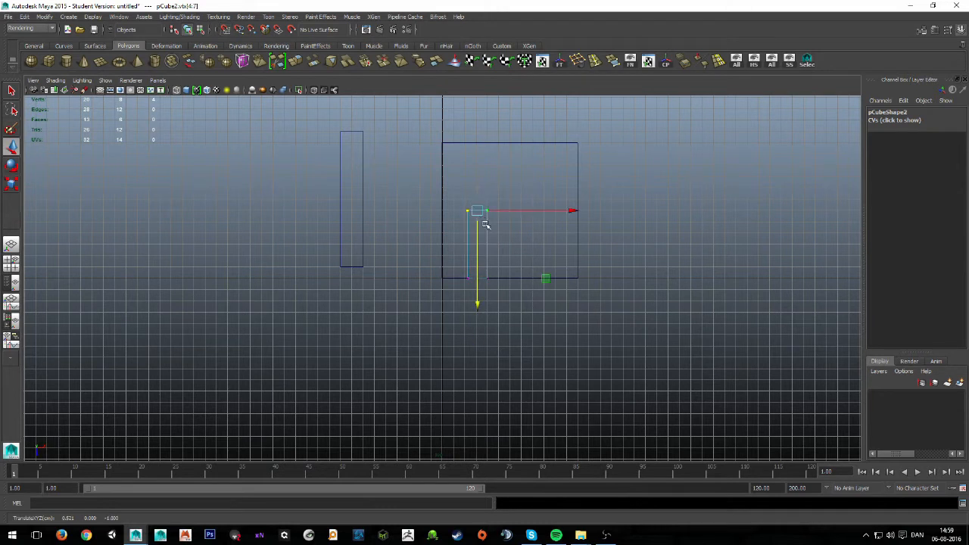
pyautogui.moveTo(477, 212); pyautogui.dragTo(488, 278)
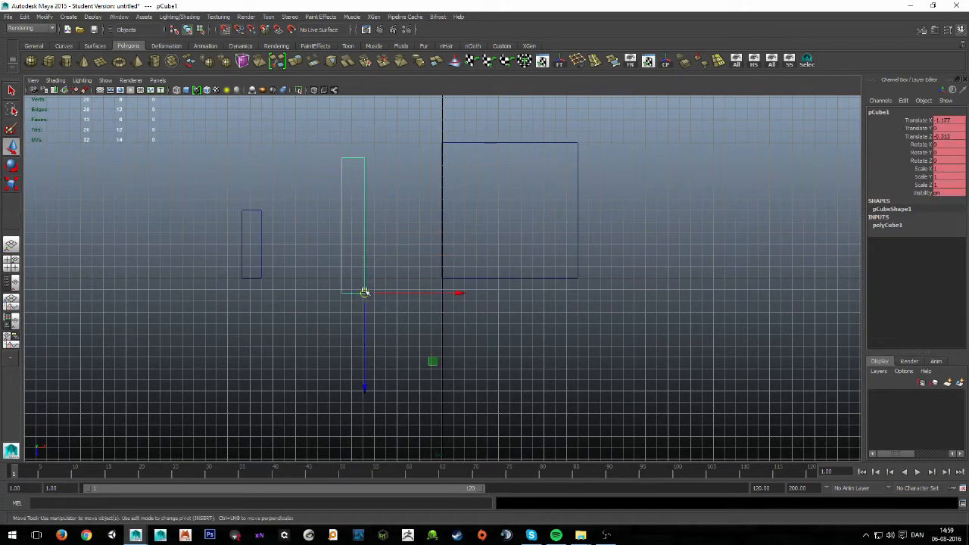
pyautogui.moveTo(365, 293); pyautogui.dragTo(307, 278)
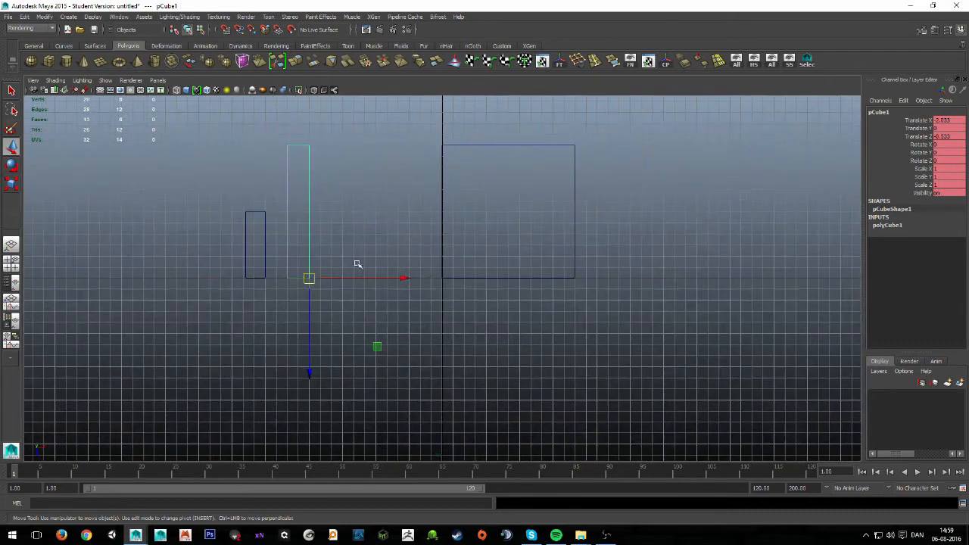
pyautogui.moveTo(405, 165)
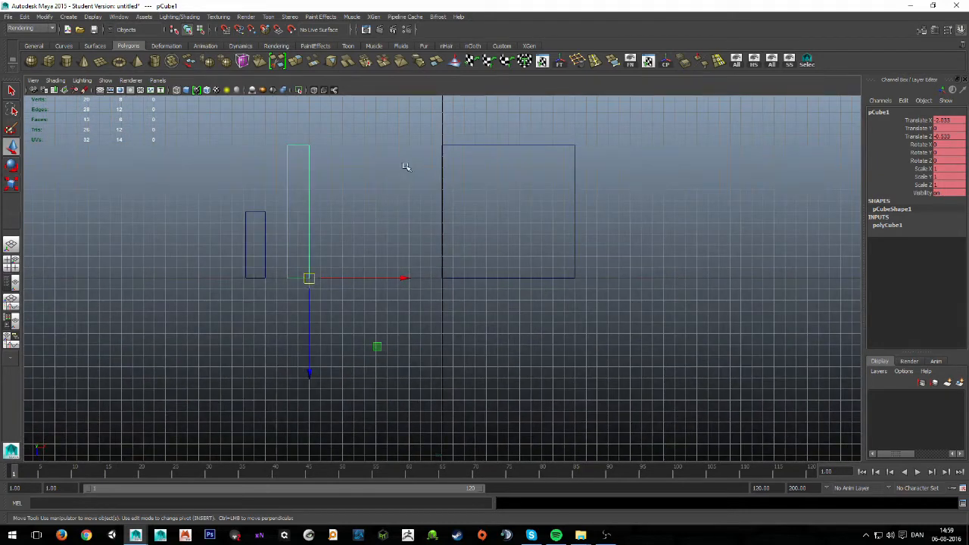
pyautogui.moveTo(351, 202)
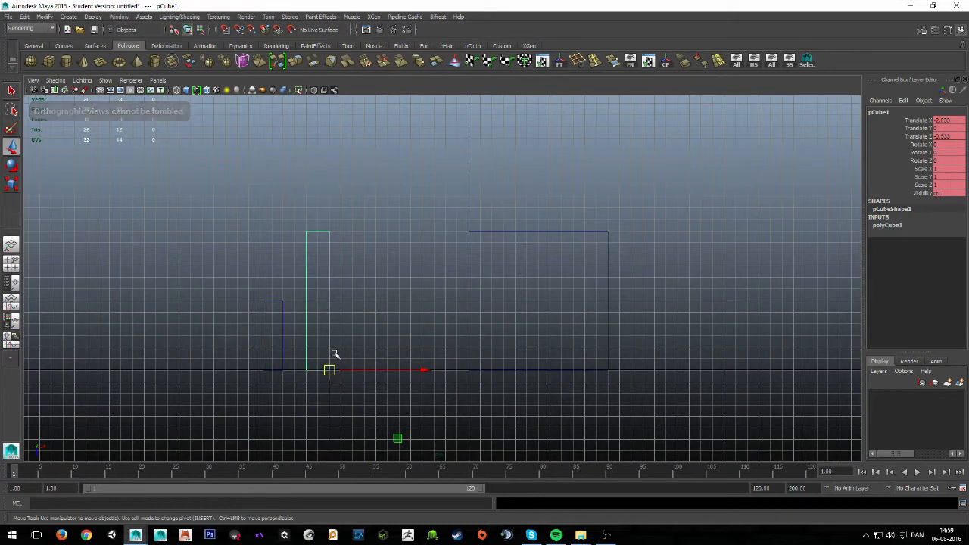
pyautogui.moveTo(338, 307)
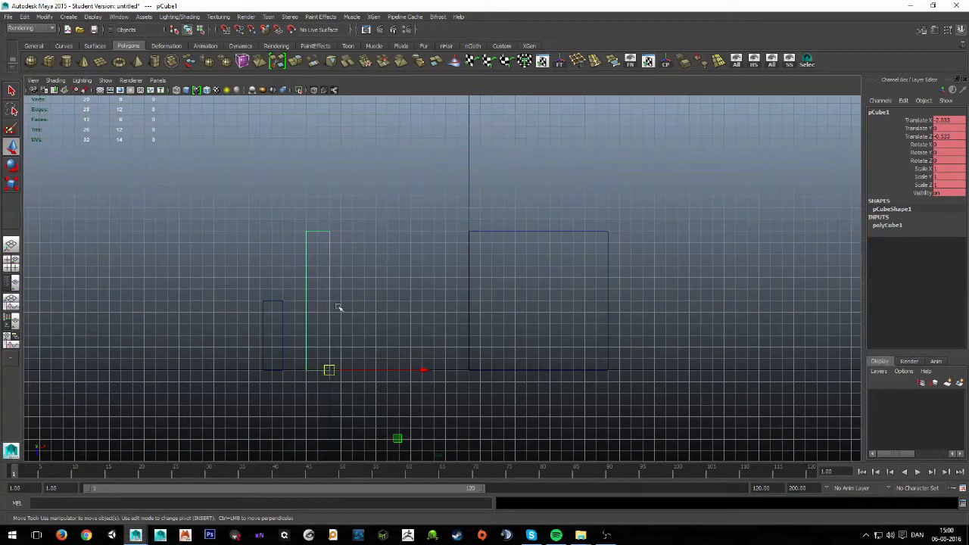
# - Drag pCube1 onto the plane's left edge near its top corner
pyautogui.moveTo(330, 370); pyautogui.dragTo(377, 324)
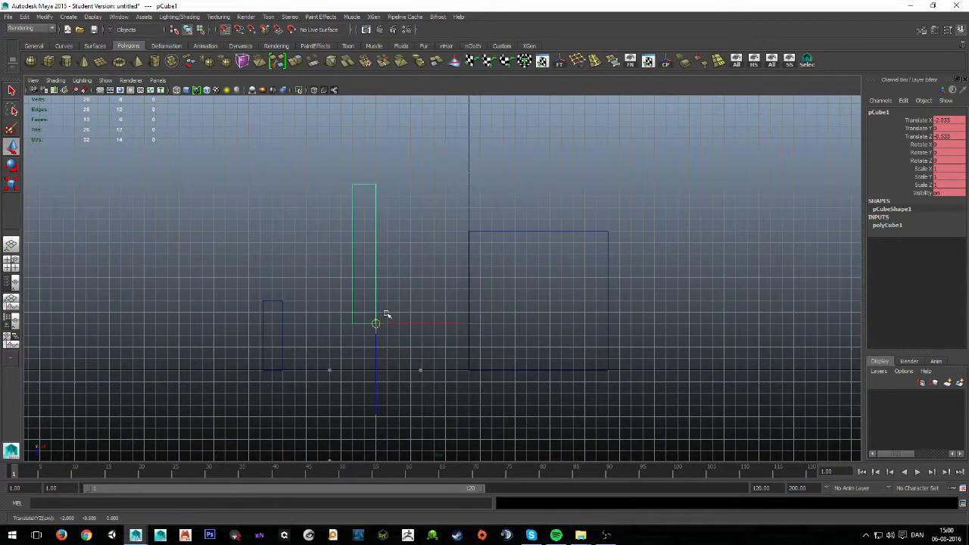
pyautogui.moveTo(376, 324); pyautogui.dragTo(469, 301)
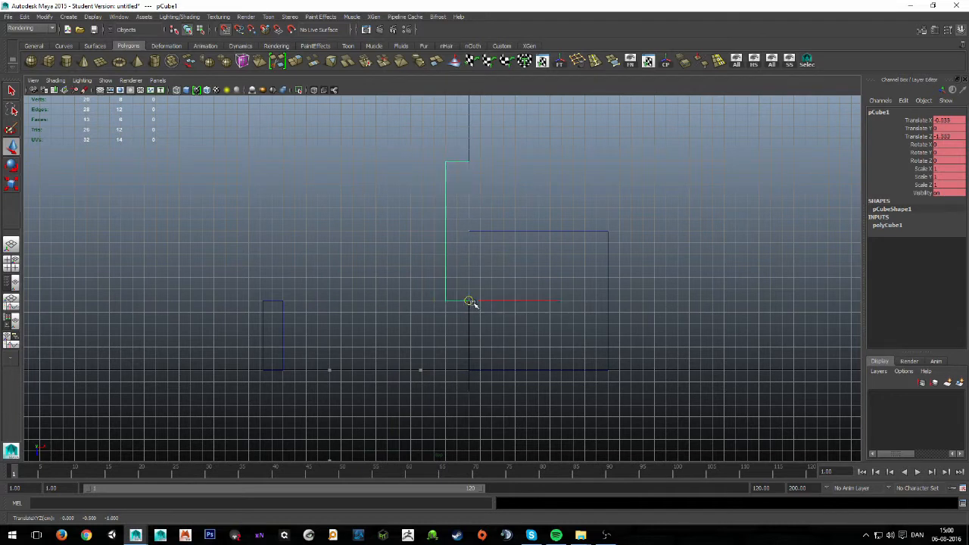
pyautogui.moveTo(469, 301); pyautogui.dragTo(478, 299)
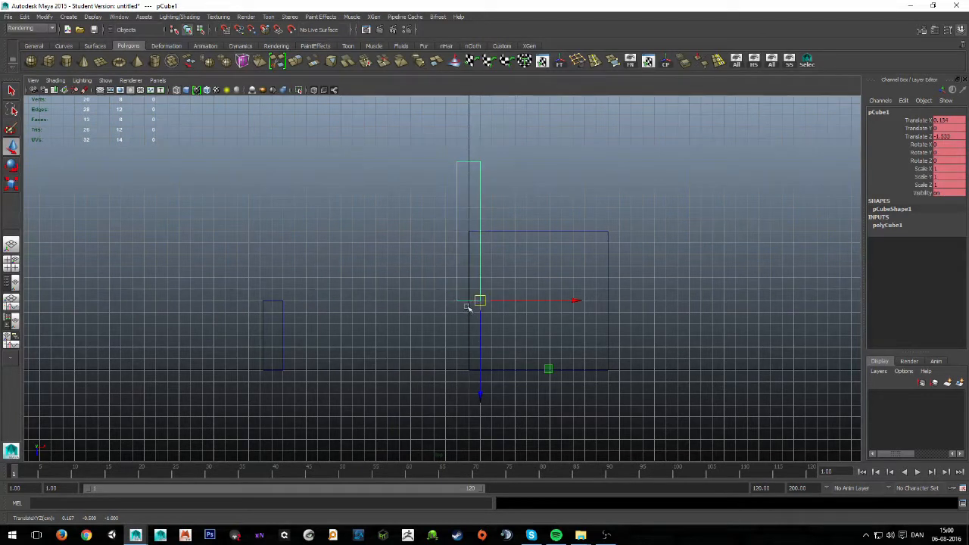
pyautogui.moveTo(471, 348)
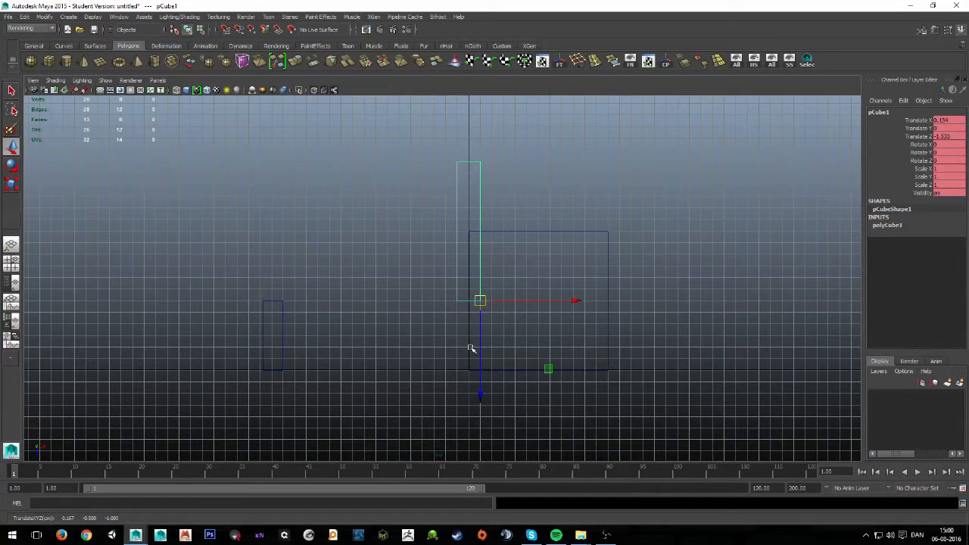
pyautogui.moveTo(471, 354)
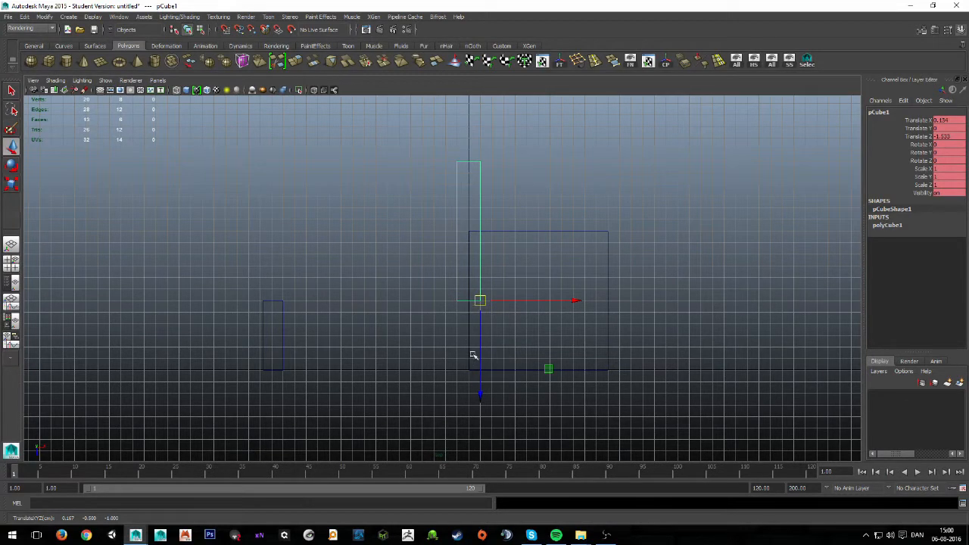
pyautogui.moveTo(476, 360)
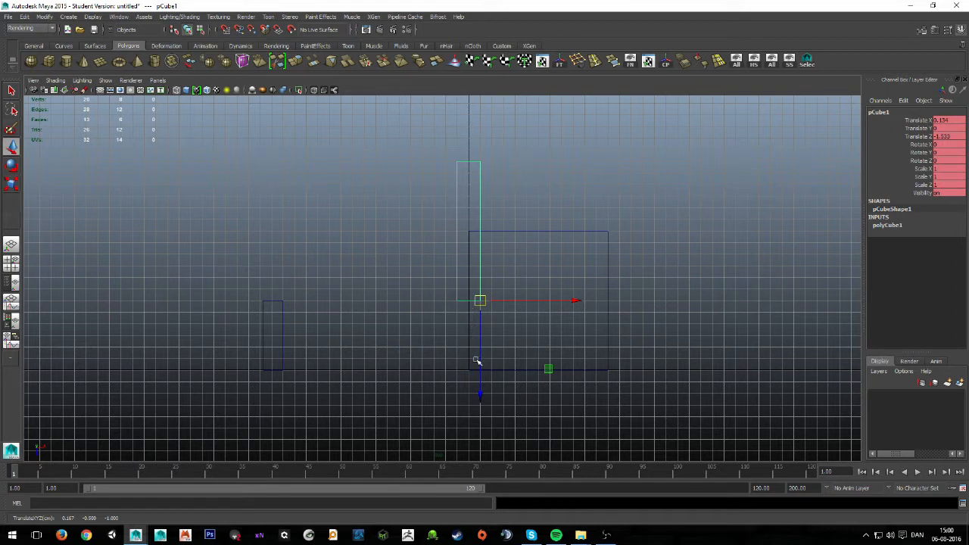
pyautogui.moveTo(473, 212)
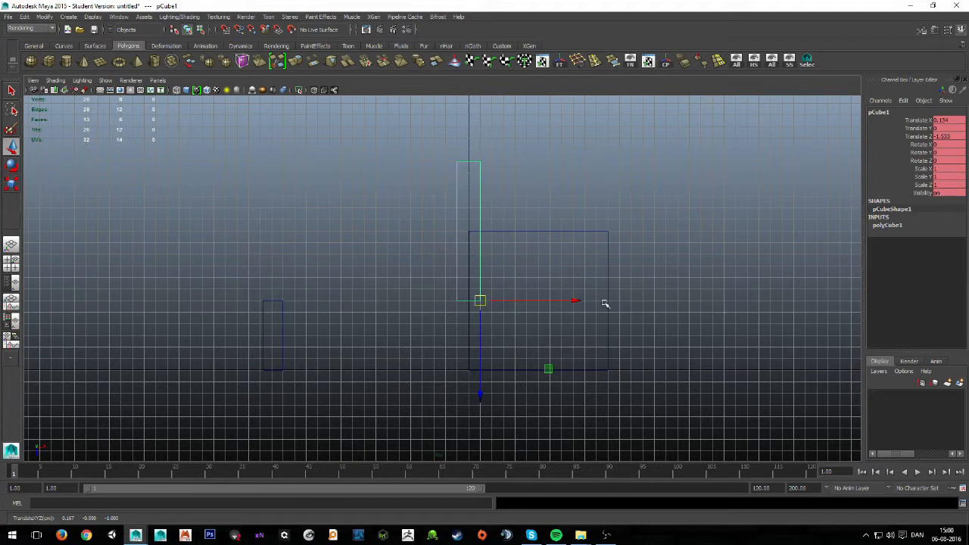
pyautogui.moveTo(535, 230)
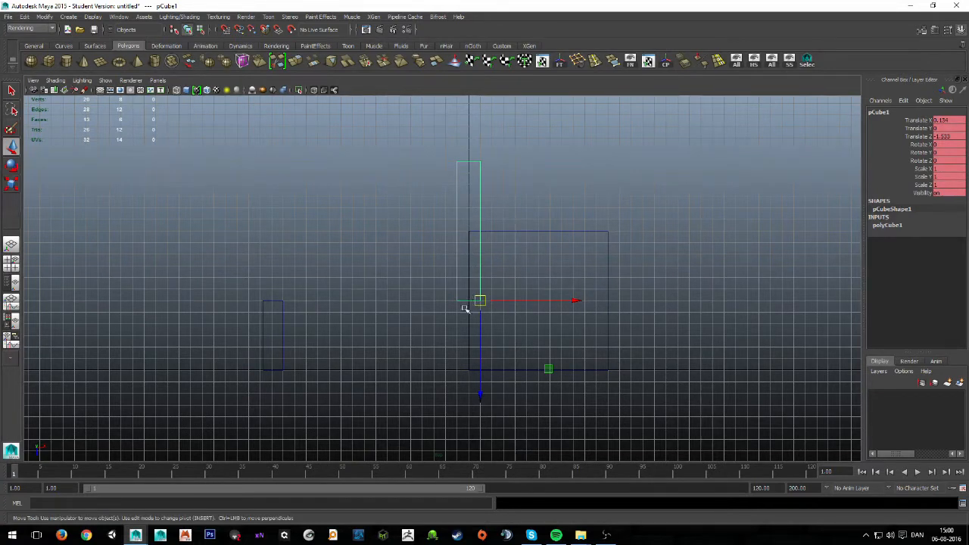
pyautogui.moveTo(523, 412)
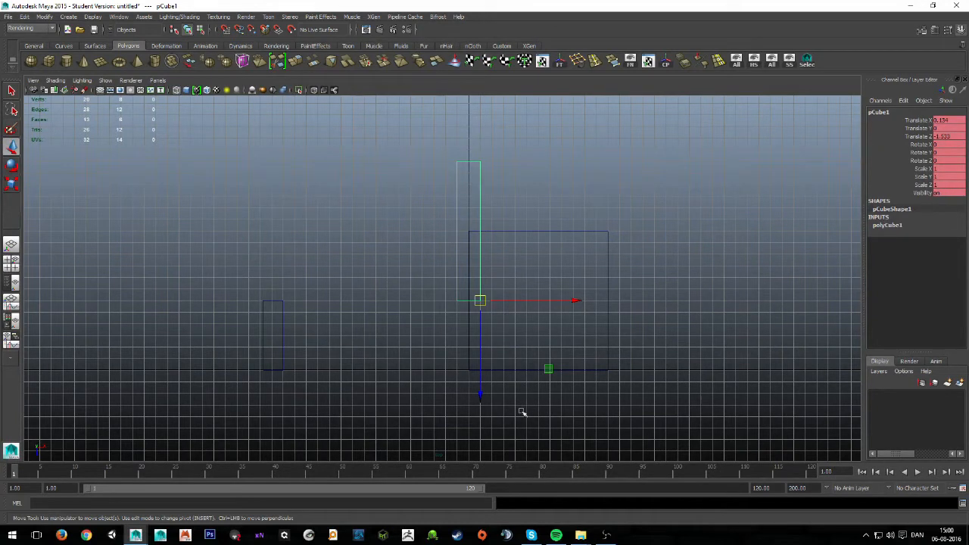
pyautogui.moveTo(535, 407)
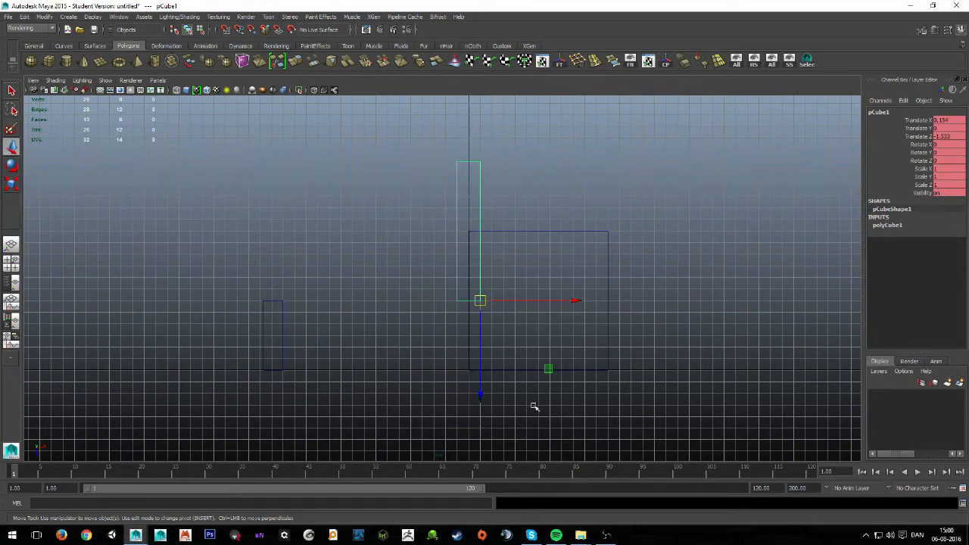
pyautogui.moveTo(504, 295)
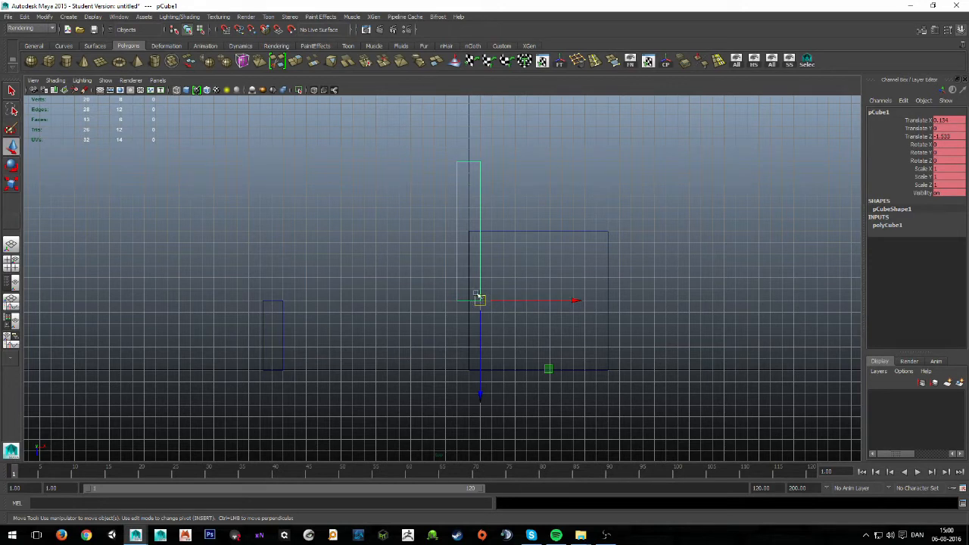
# - Move pCube2 onto the plane, overlapping the tall plank's right side
pyautogui.click(272, 336)
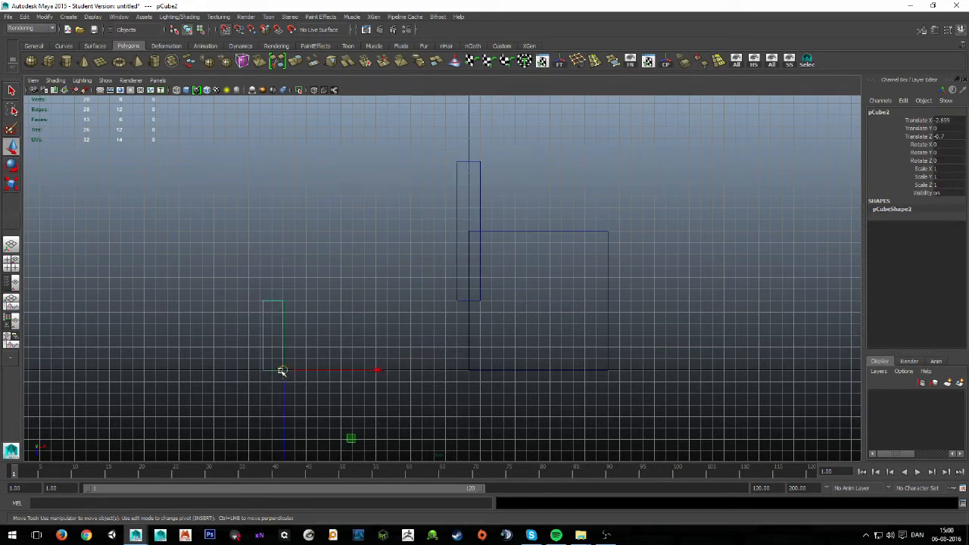
pyautogui.moveTo(282, 370); pyautogui.dragTo(505, 266)
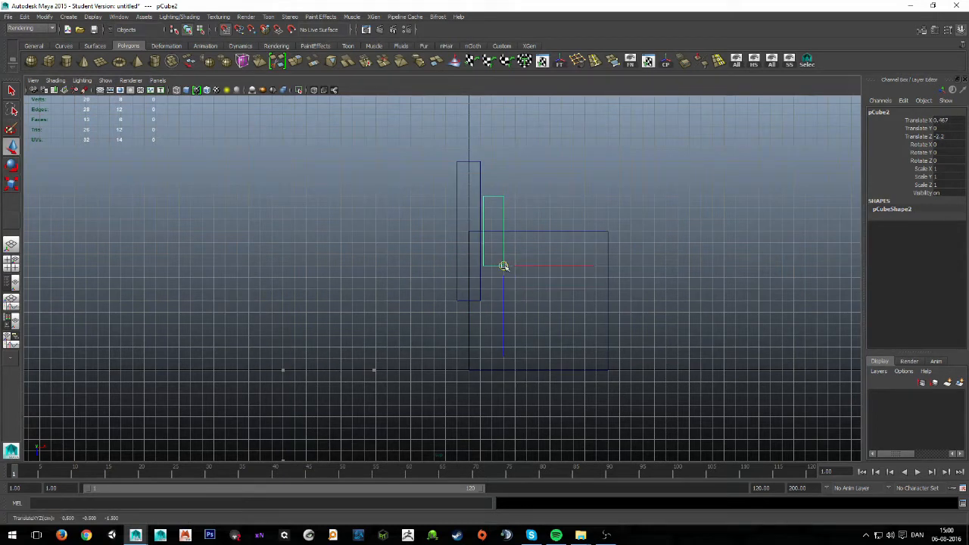
pyautogui.moveTo(505, 266); pyautogui.dragTo(492, 266)
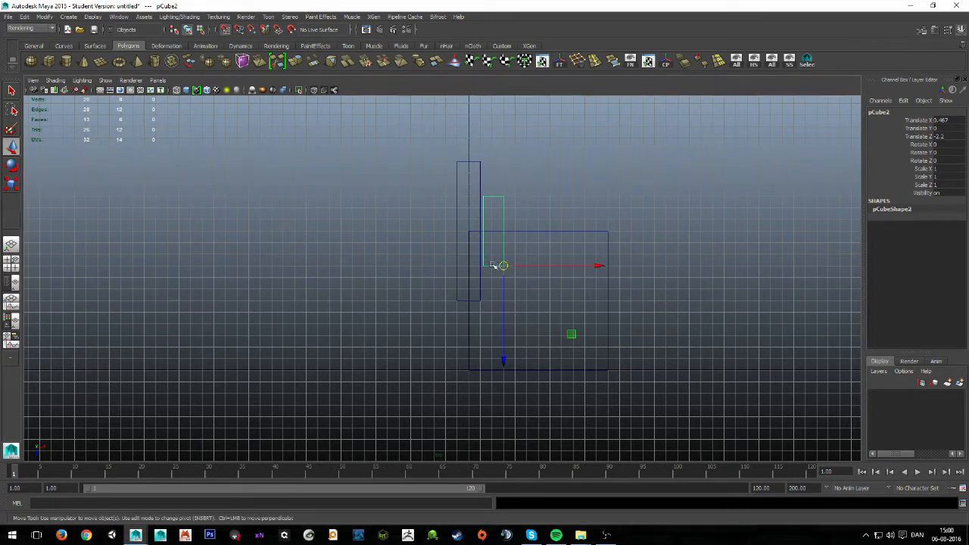
pyautogui.moveTo(503, 265); pyautogui.dragTo(492, 197)
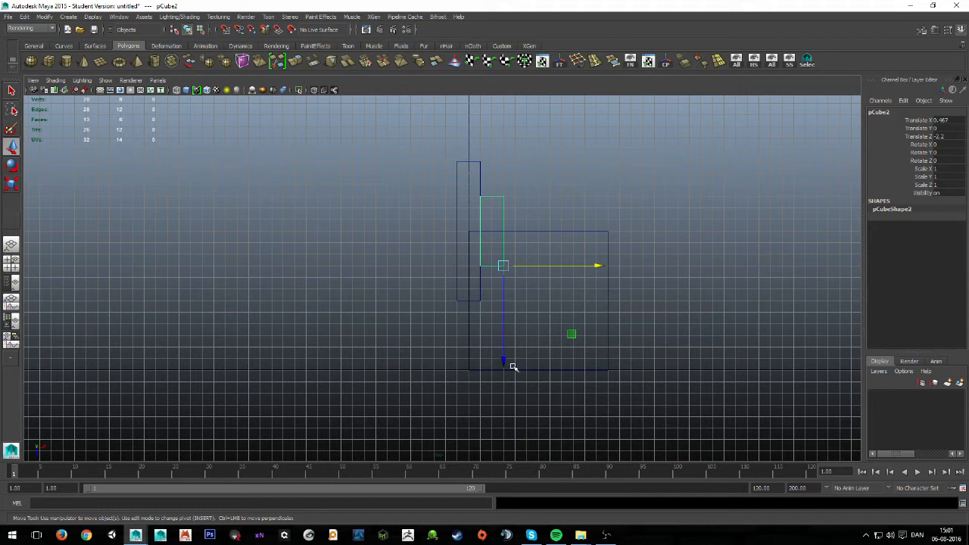
pyautogui.moveTo(488, 336)
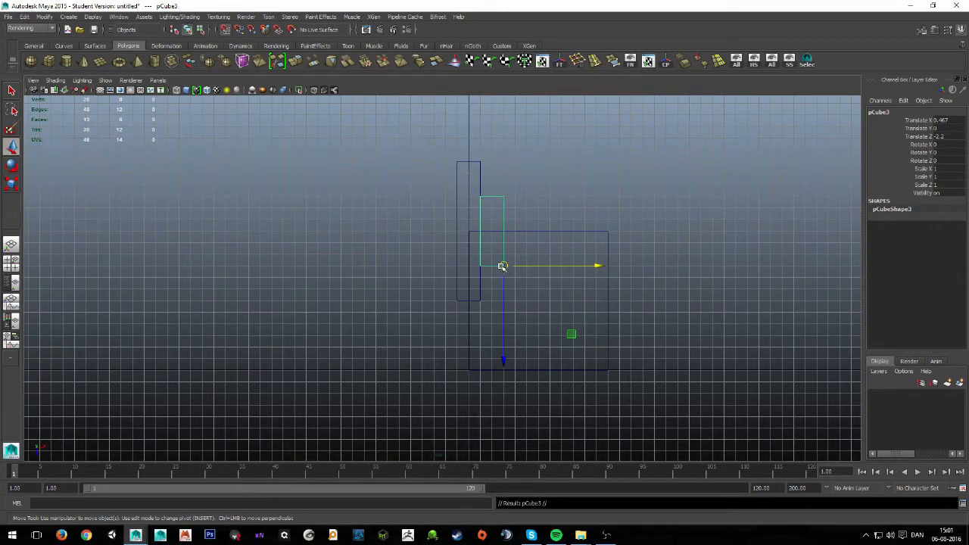
# - Slide the copied boxes right along the row and set the fourth box lower
pyautogui.moveTo(503, 266); pyautogui.dragTo(503, 336)
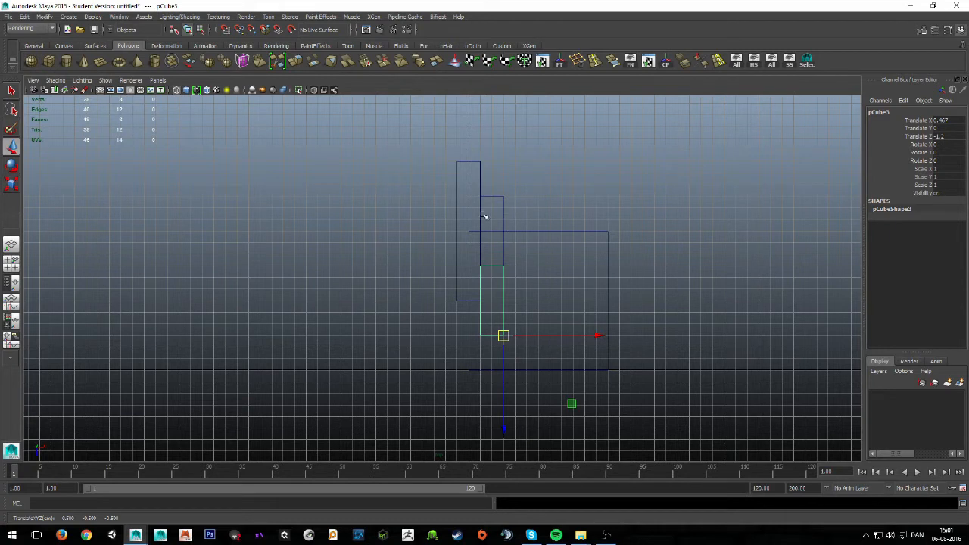
pyautogui.moveTo(498, 227)
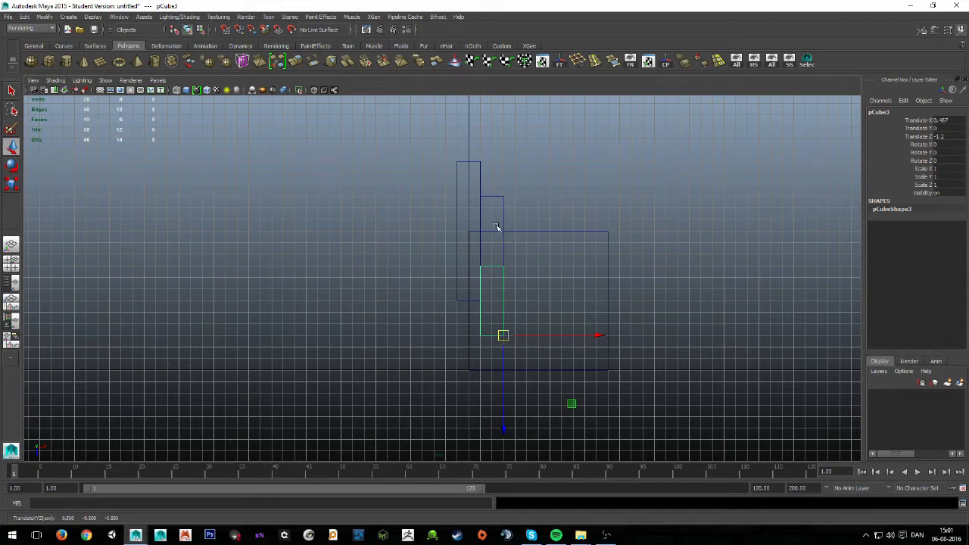
pyautogui.moveTo(483, 177)
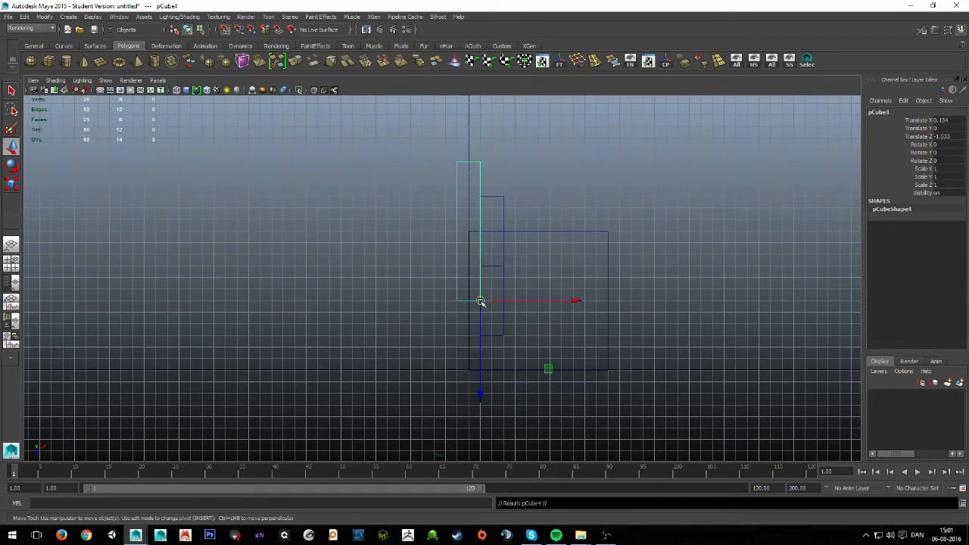
pyautogui.moveTo(481, 301); pyautogui.dragTo(528, 301)
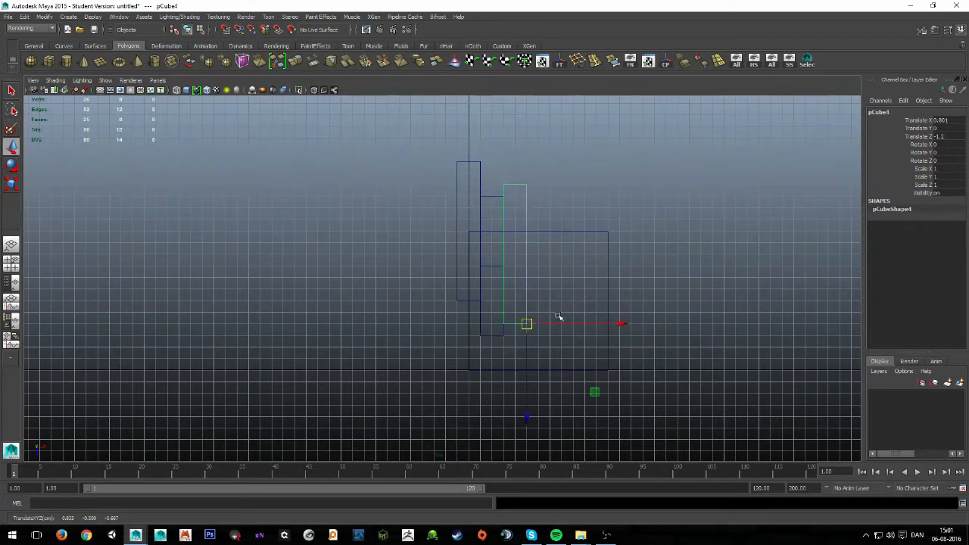
pyautogui.moveTo(525, 220)
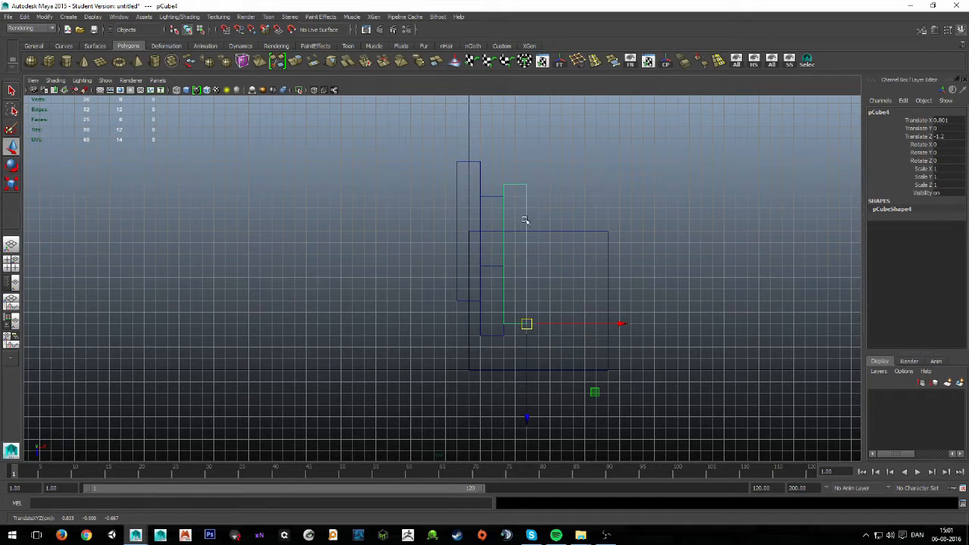
pyautogui.moveTo(524, 364)
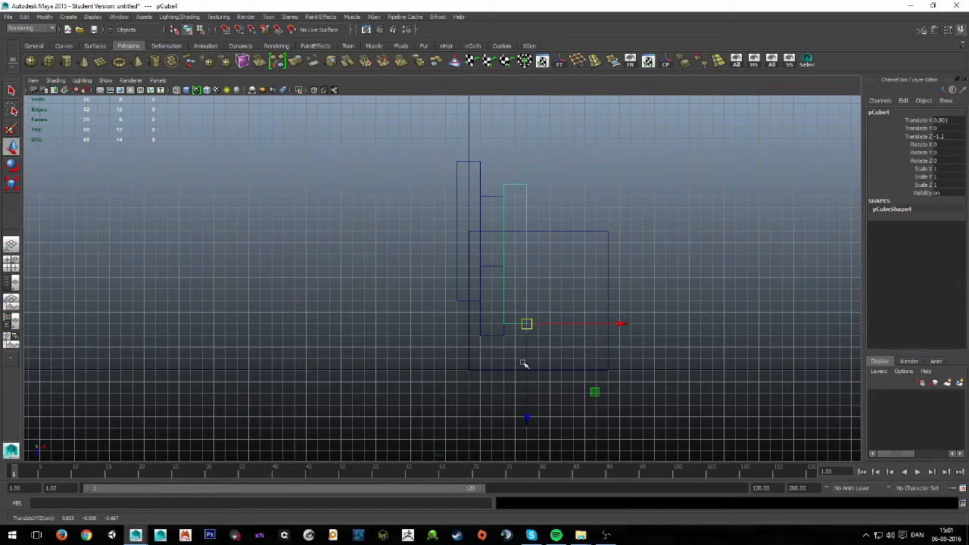
pyautogui.moveTo(523, 298)
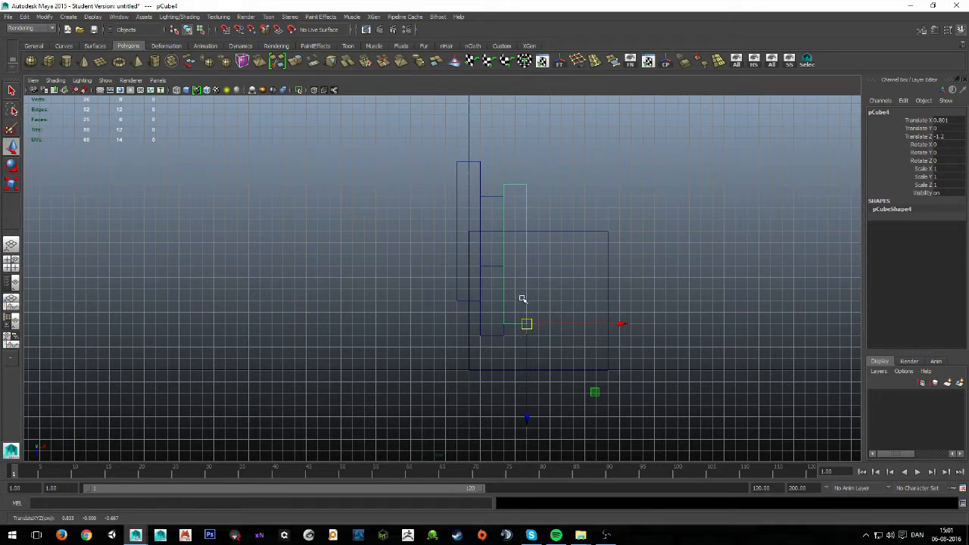
pyautogui.moveTo(526, 324); pyautogui.dragTo(503, 265)
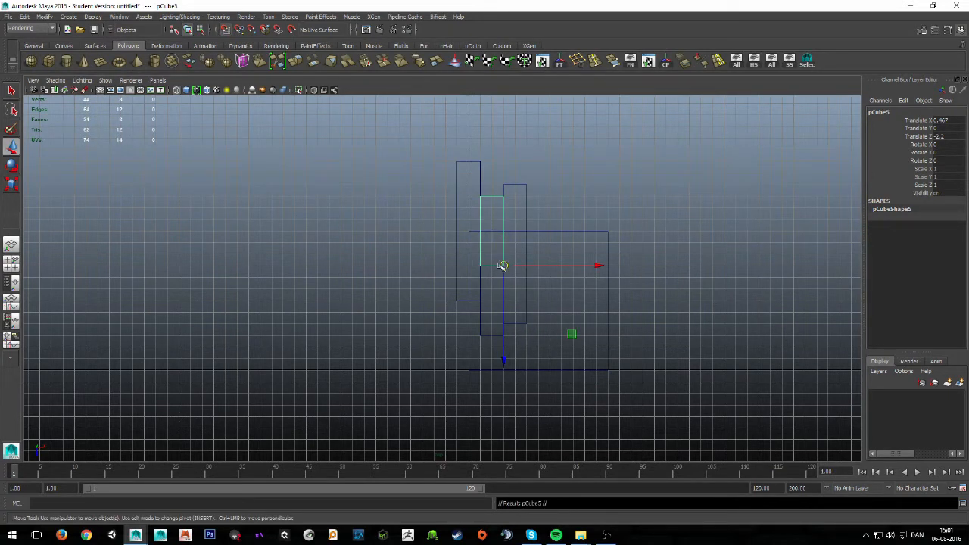
# - Slide a new copy into the row, offset it lower, and move another copy to the end
pyautogui.moveTo(504, 266); pyautogui.dragTo(551, 266)
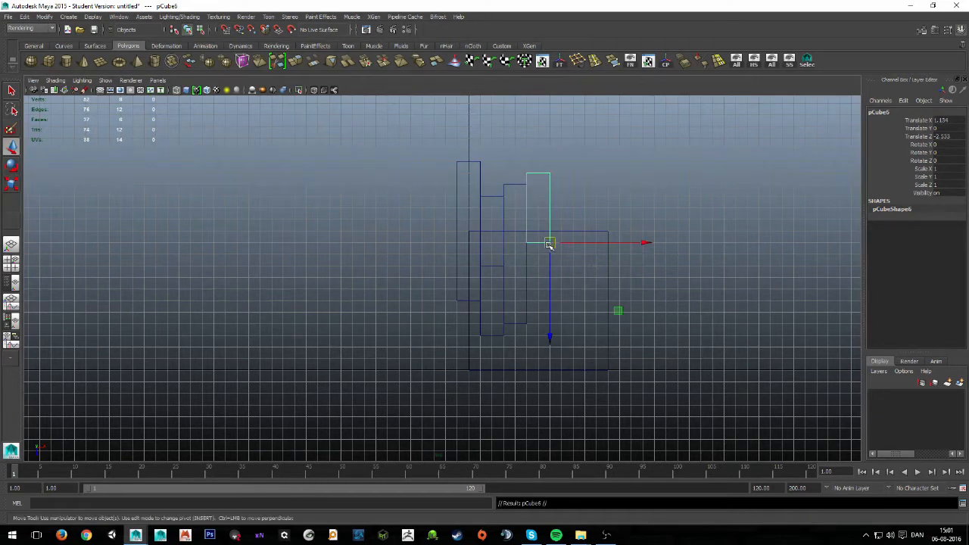
pyautogui.moveTo(549, 242); pyautogui.dragTo(550, 310)
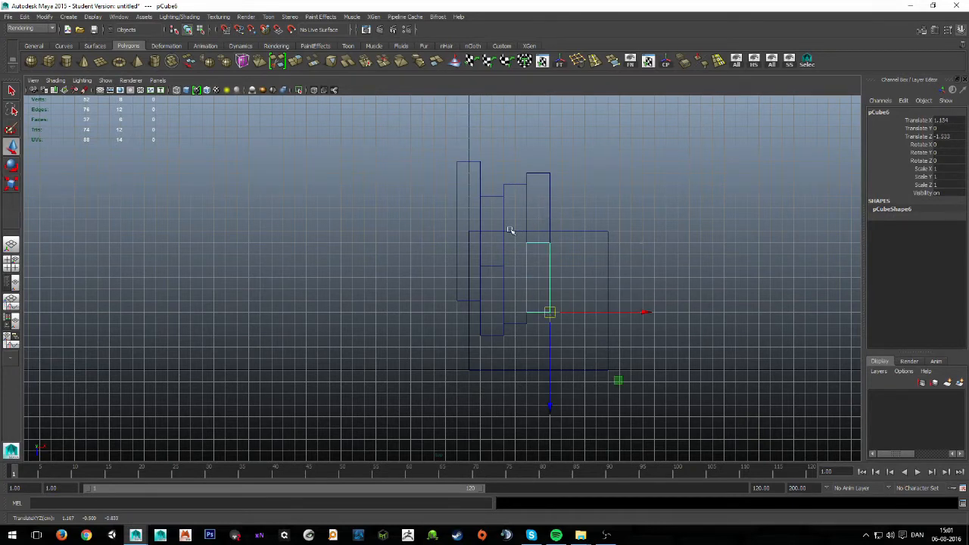
pyautogui.moveTo(523, 187)
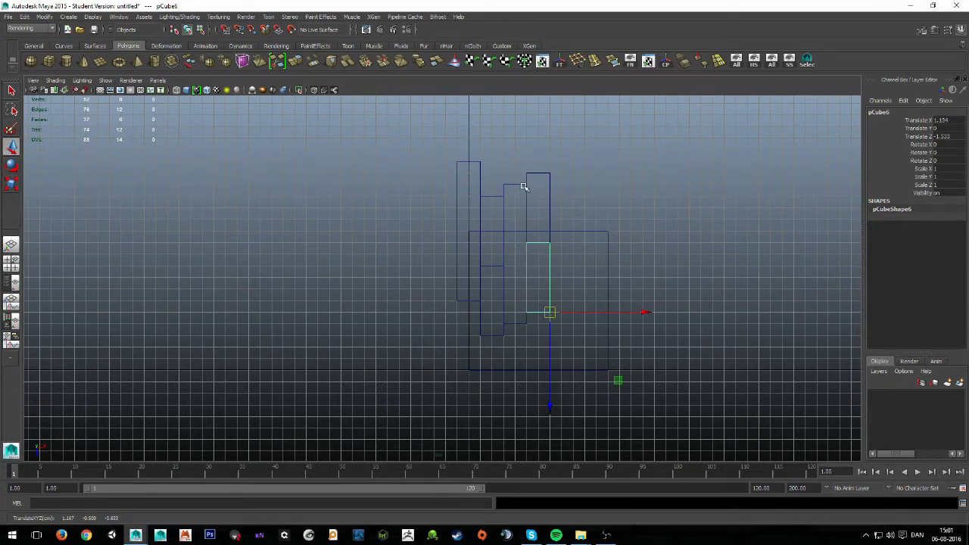
pyautogui.moveTo(550, 312); pyautogui.dragTo(527, 323)
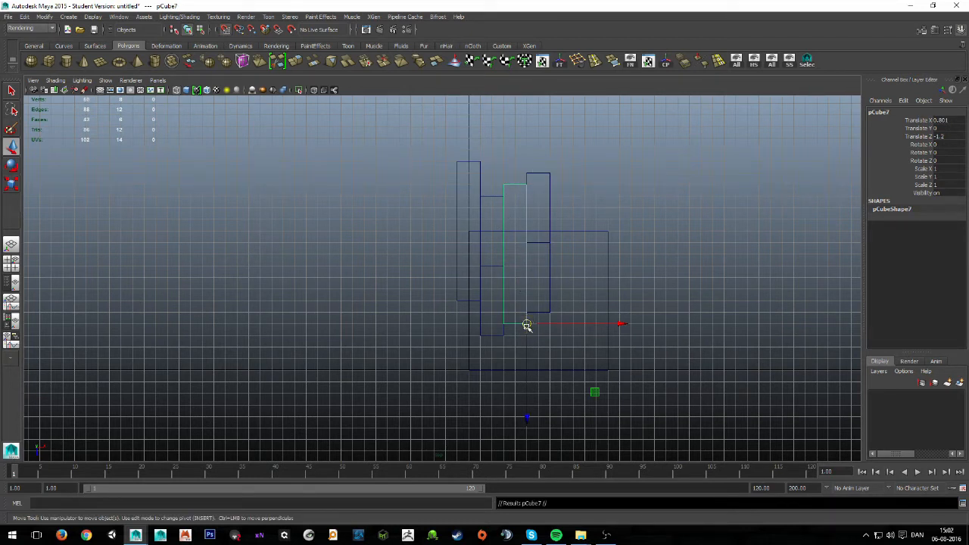
pyautogui.moveTo(526, 324); pyautogui.dragTo(571, 295)
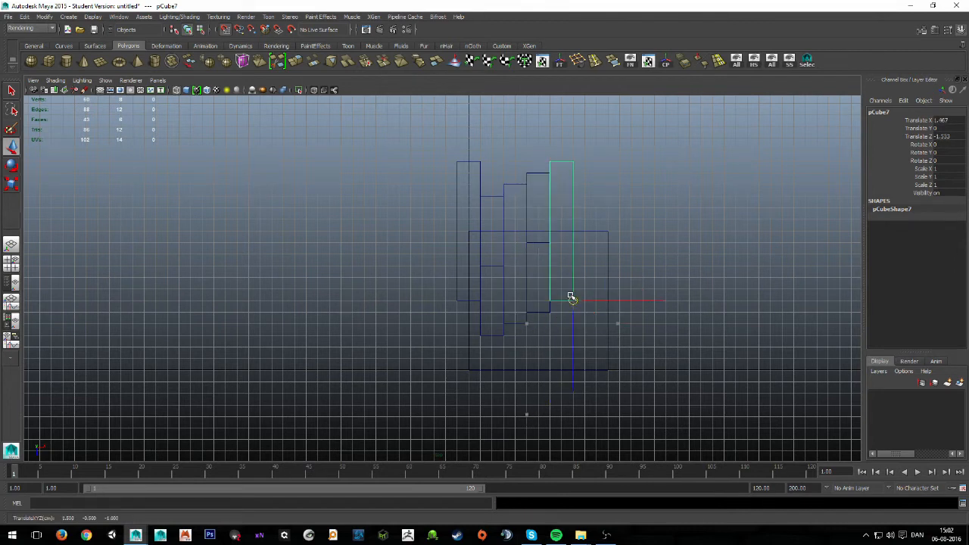
# - Copy another box to the right end of the row and lower it to stagger
pyautogui.click(491, 211)
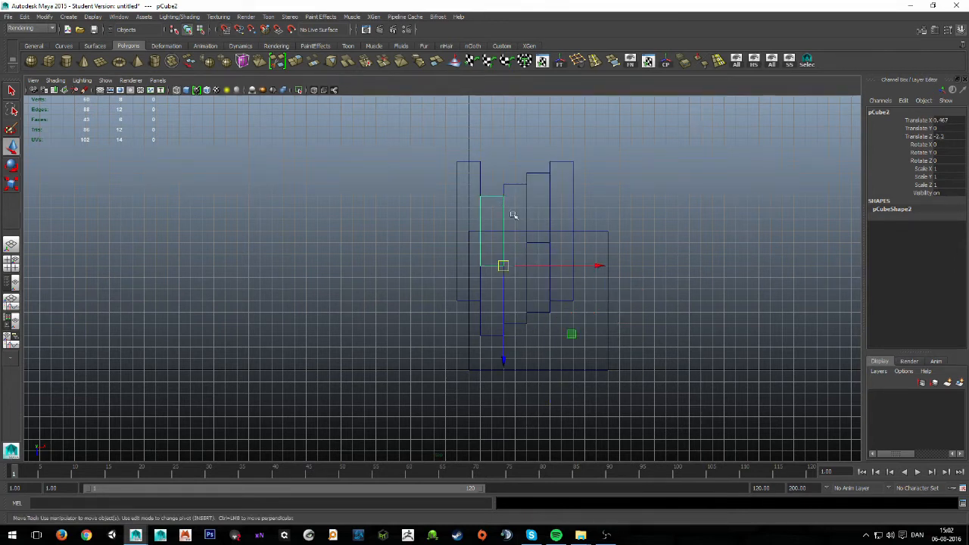
pyautogui.moveTo(503, 266); pyautogui.dragTo(586, 264)
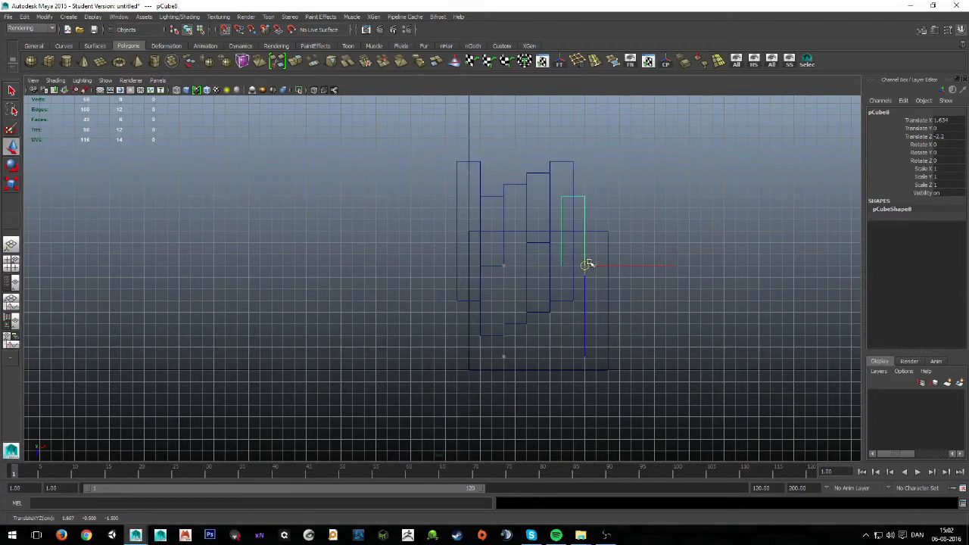
pyautogui.moveTo(583, 264); pyautogui.dragTo(596, 264)
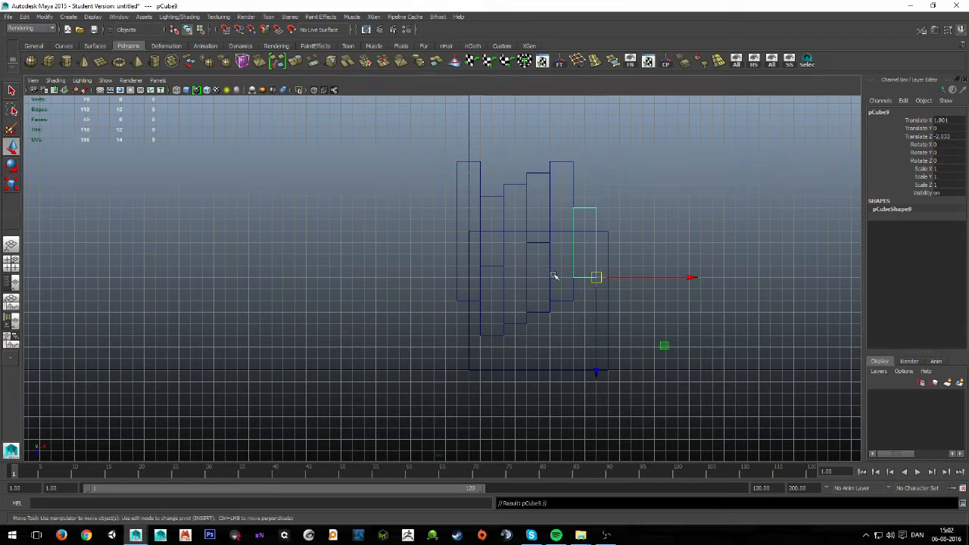
pyautogui.moveTo(597, 276); pyautogui.dragTo(598, 347)
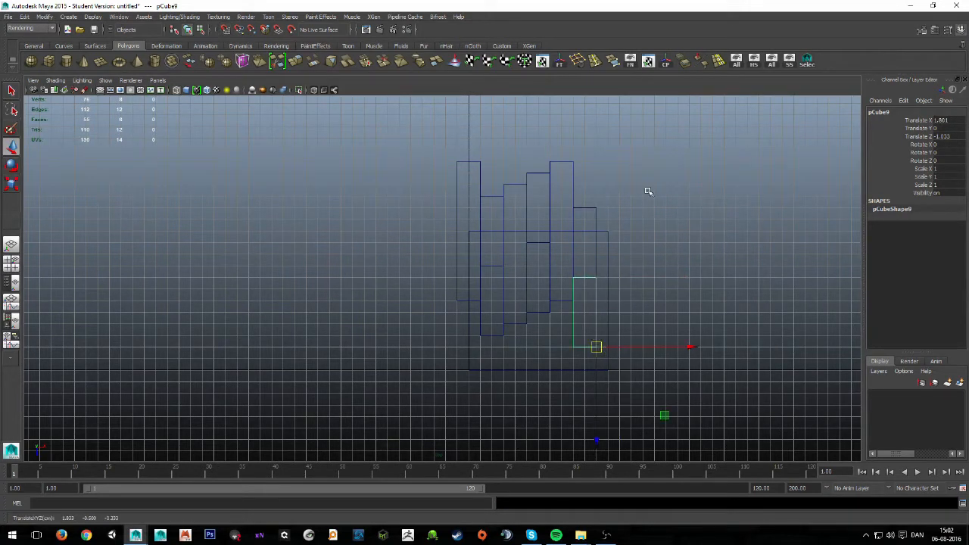
pyautogui.moveTo(623, 305)
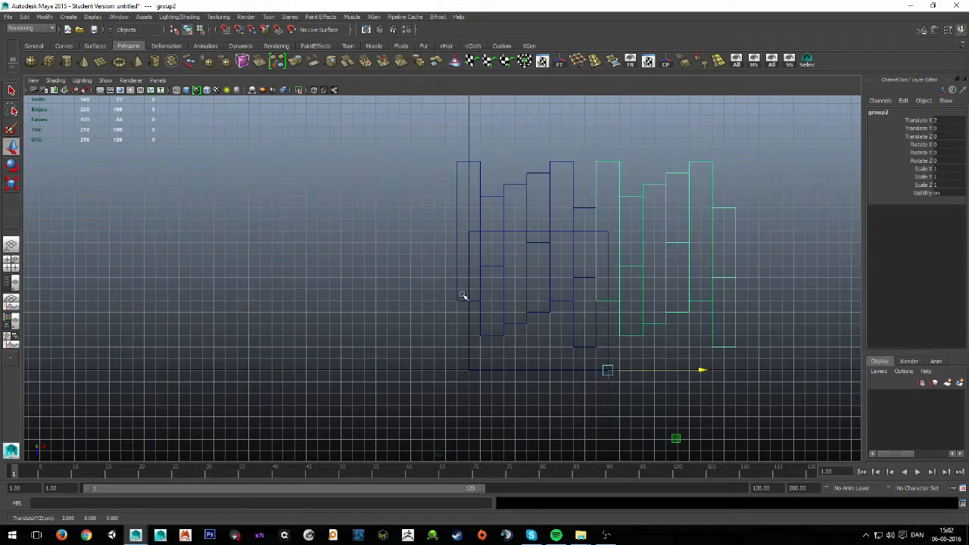
pyautogui.moveTo(603, 294)
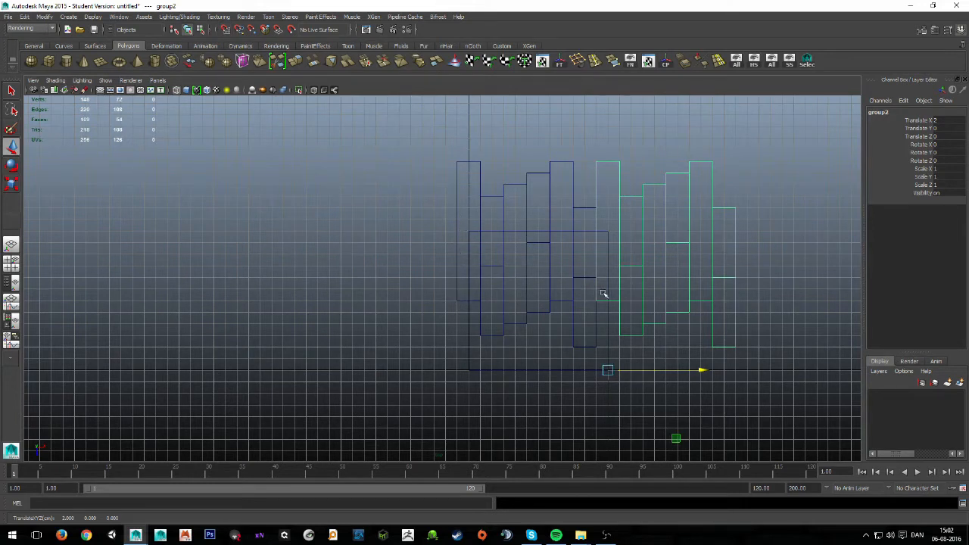
pyautogui.moveTo(744, 193)
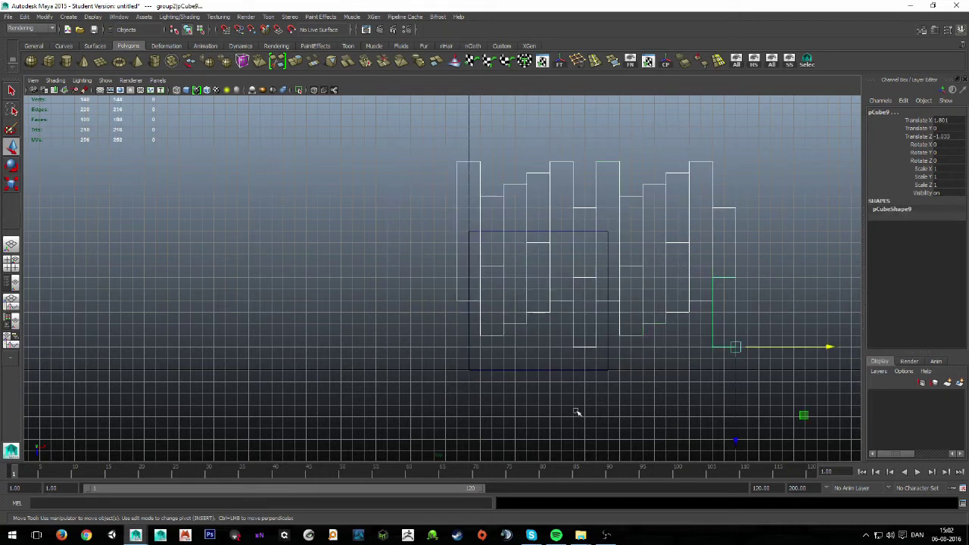
# - Clear the duplicated rows and select the original six plank boxes and plane
pyautogui.press('ctrl+g')
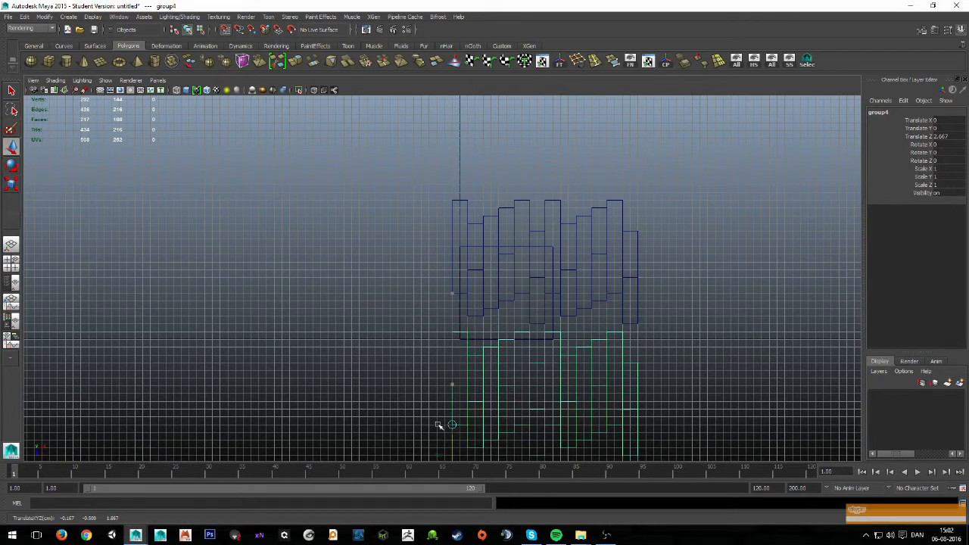
pyautogui.moveTo(452, 424); pyautogui.dragTo(452, 386)
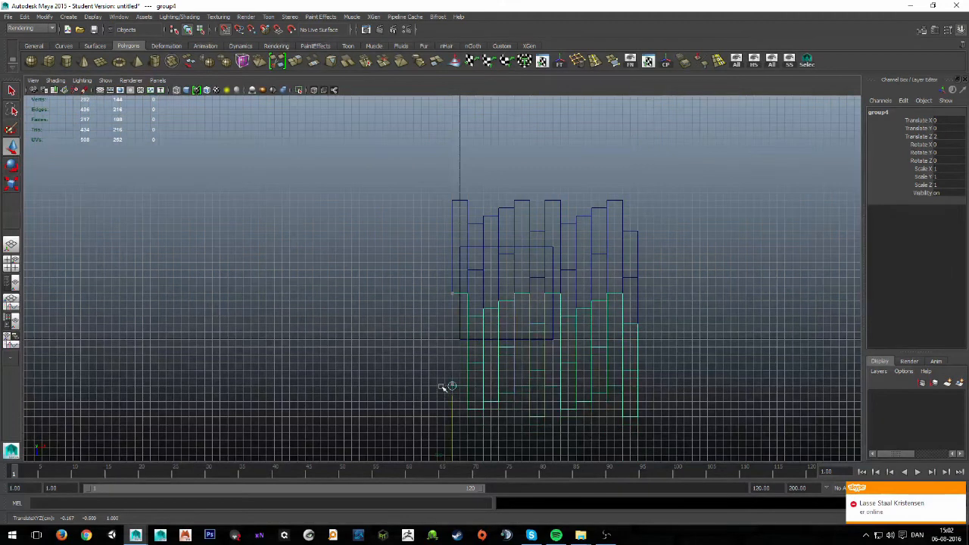
pyautogui.click(613, 351)
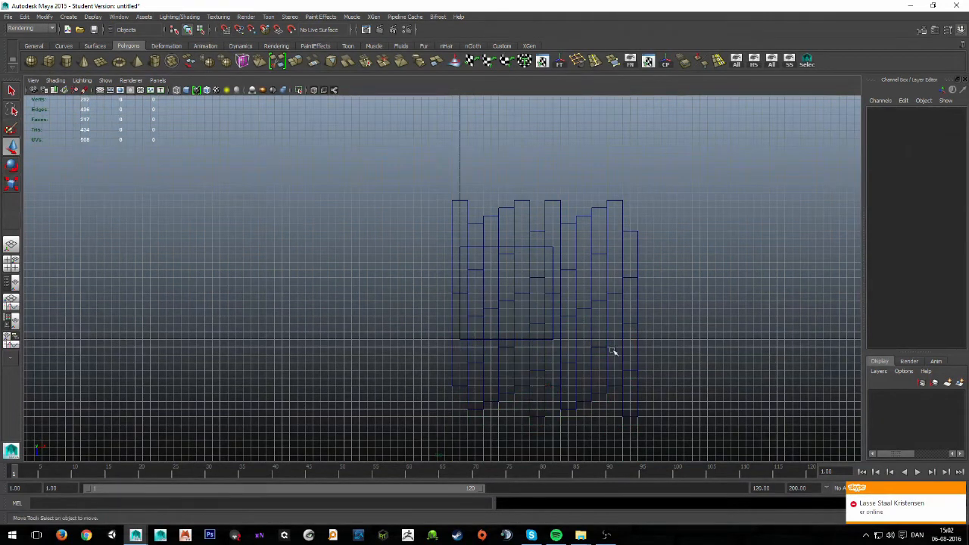
pyautogui.moveTo(553, 307)
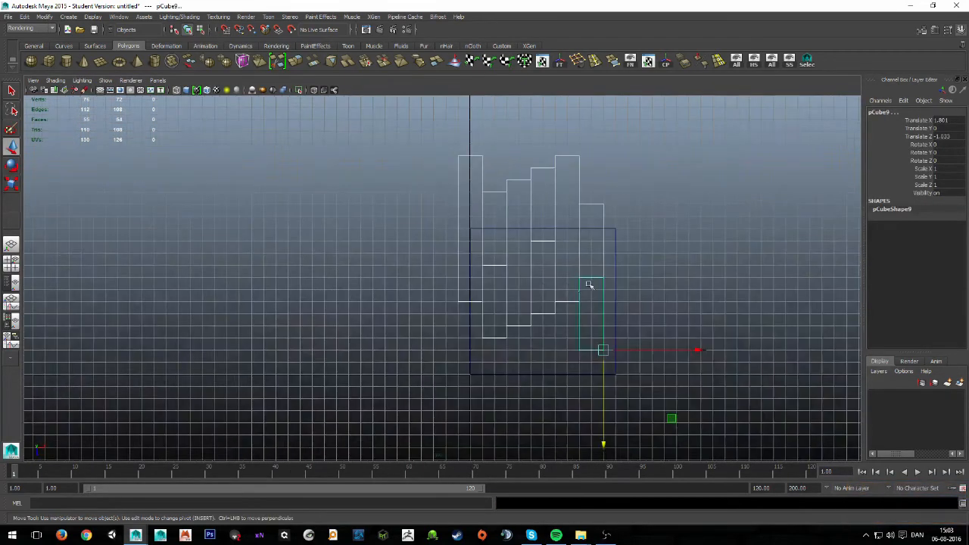
pyautogui.click(617, 169)
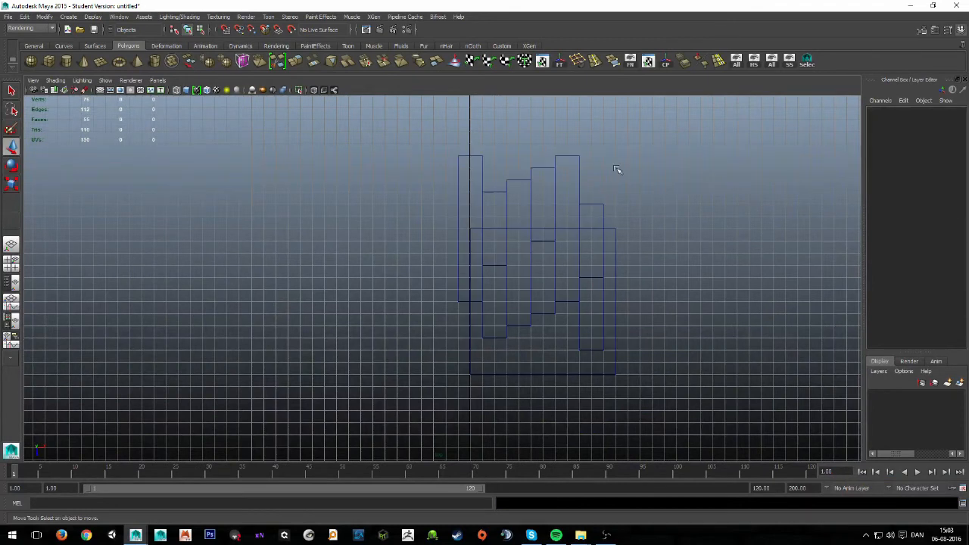
pyautogui.moveTo(683, 143)
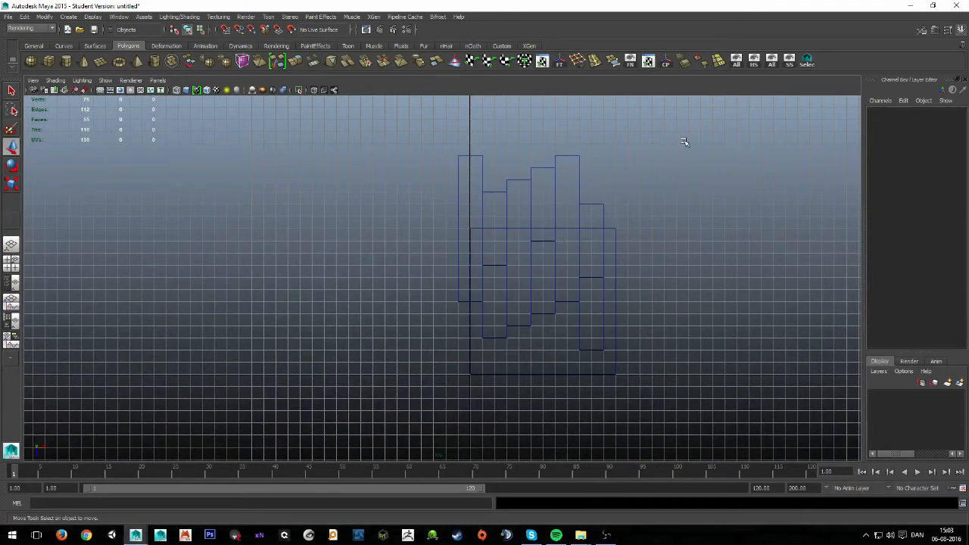
pyautogui.moveTo(579, 233)
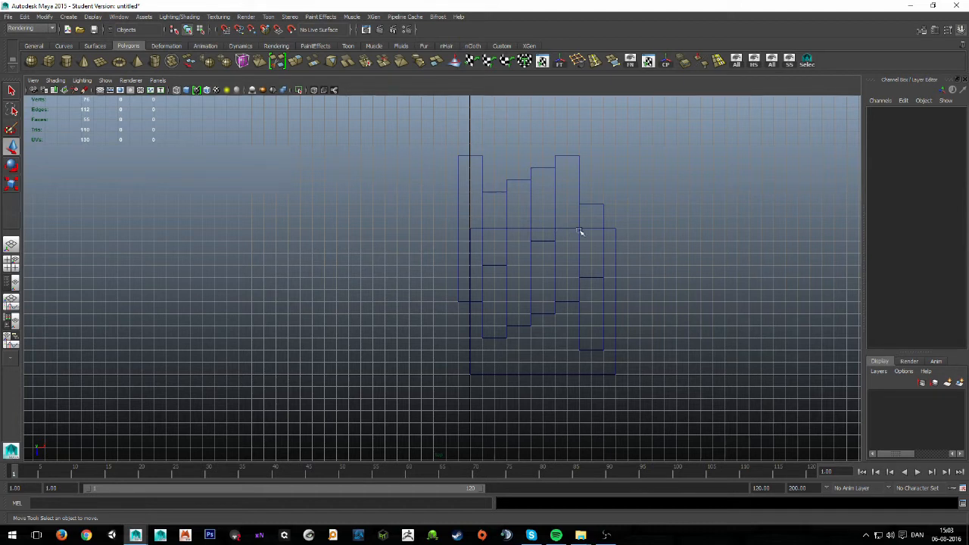
pyautogui.moveTo(675, 164)
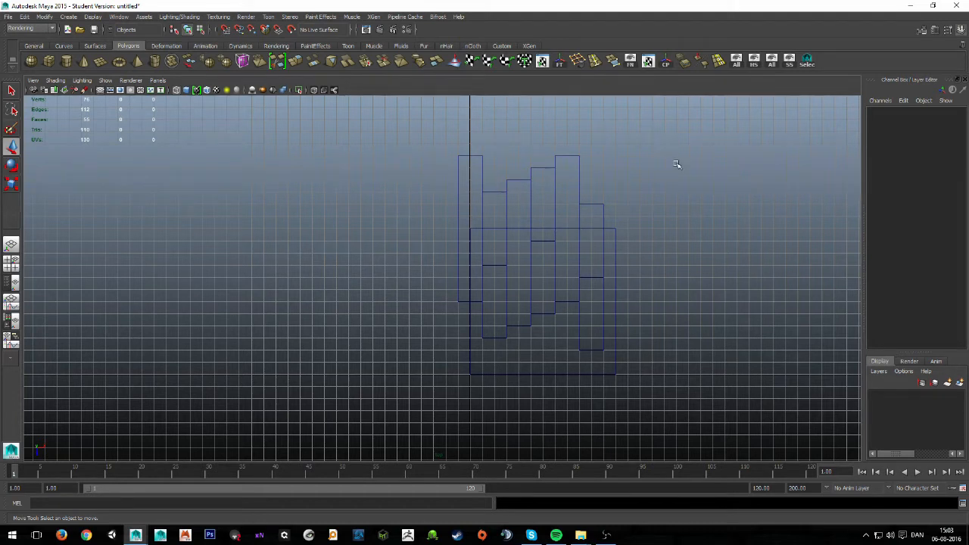
pyautogui.click(601, 348)
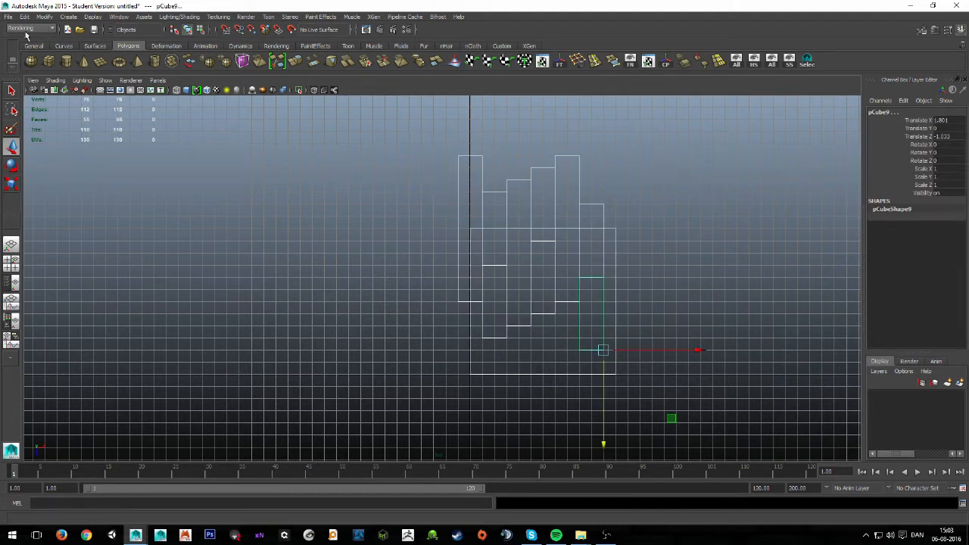
# - Start Export Selection and create a new Objs folder inside Desktop/Graphical Stuff
pyautogui.click(9, 17)
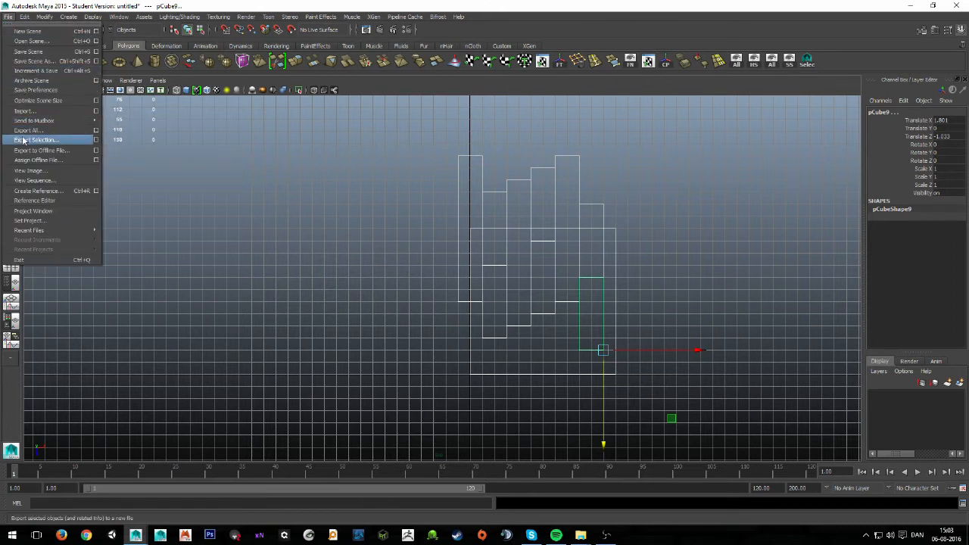
pyautogui.click(36, 140)
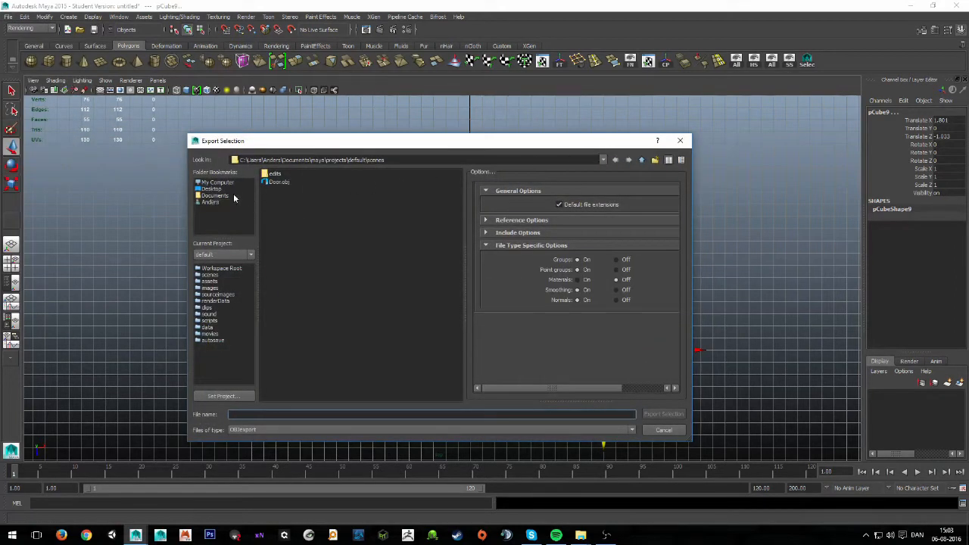
pyautogui.click(212, 188)
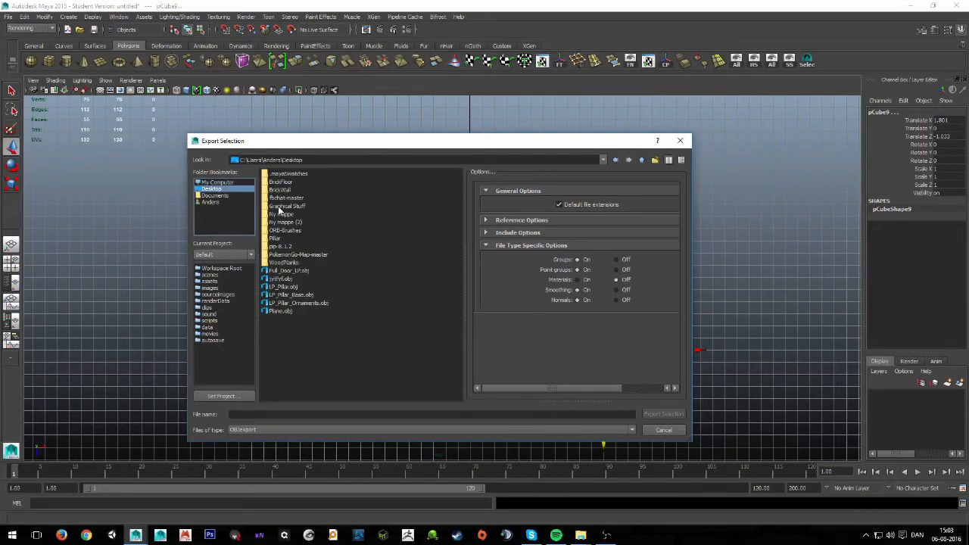
pyautogui.doubleClick(286, 206)
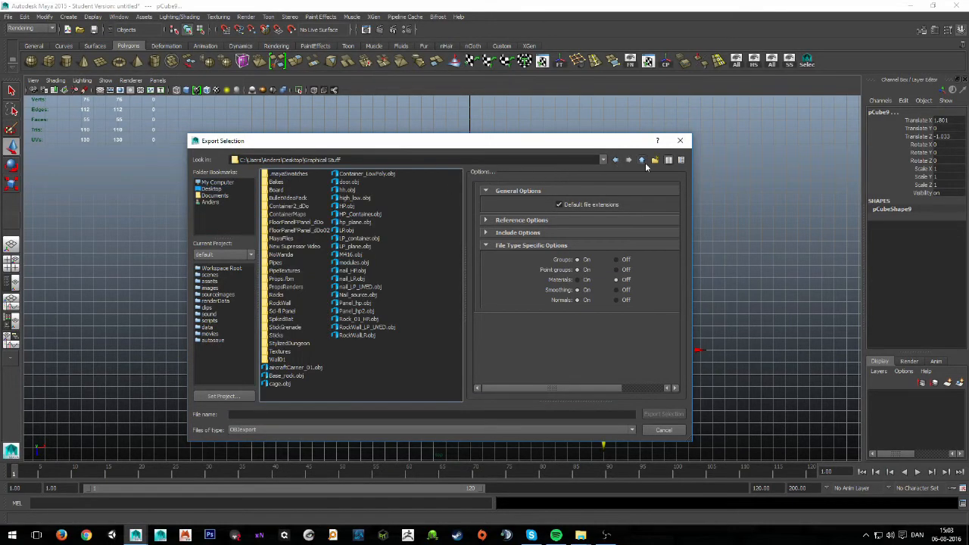
pyautogui.click(654, 160)
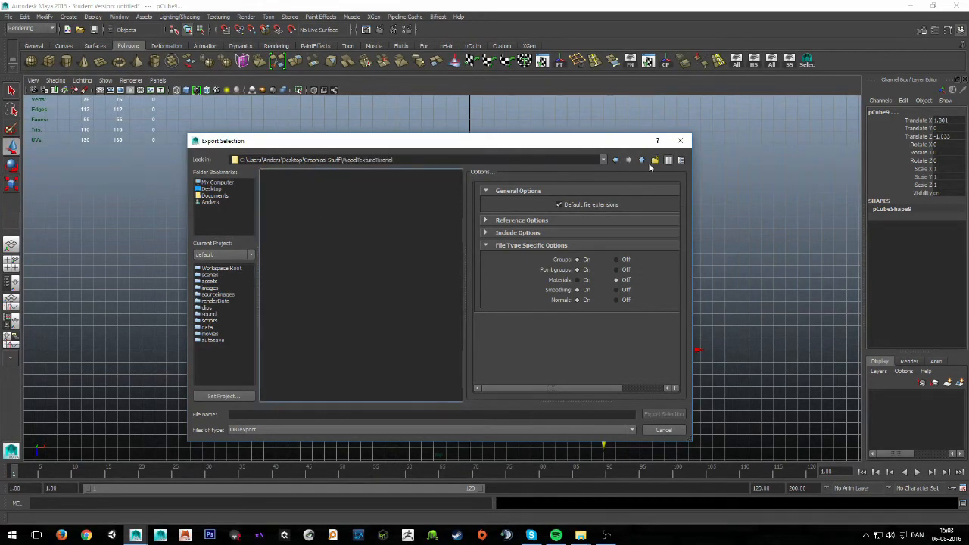
pyautogui.click(655, 159)
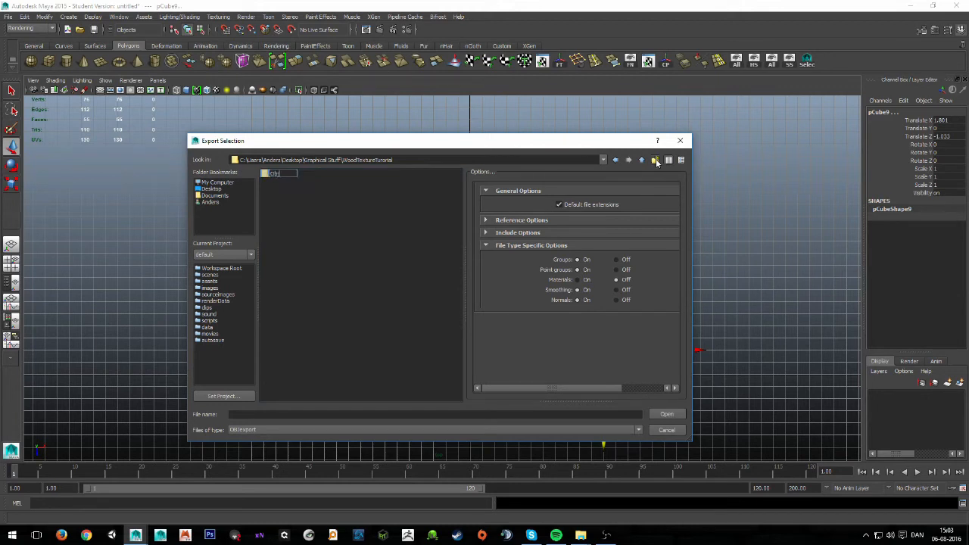
pyautogui.doubleClick(274, 173)
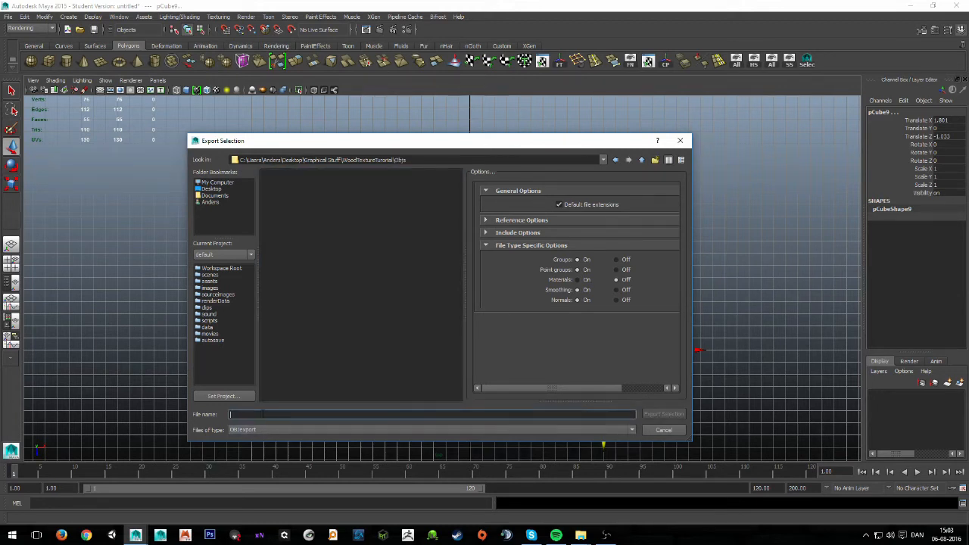
# - Export the selection as WoodenPlanks_BaseMesh into the Objs folder
pyautogui.write('WoodenP')
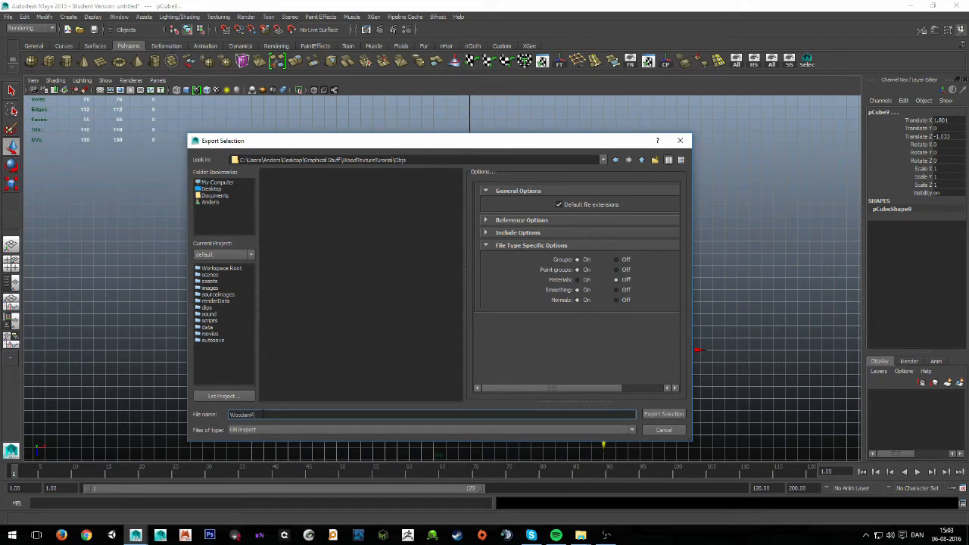
pyautogui.write('lanks_Base')
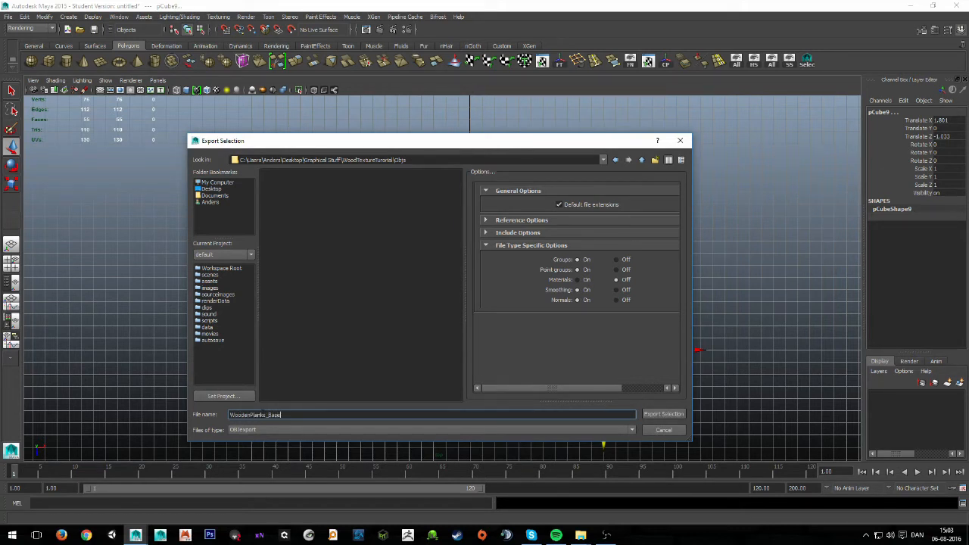
pyautogui.write('Mesh')
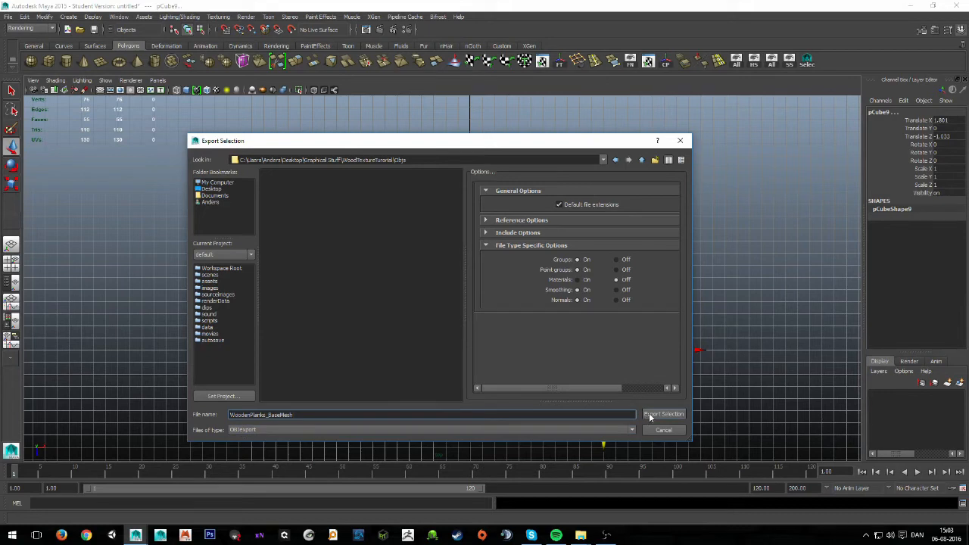
pyautogui.click(663, 414)
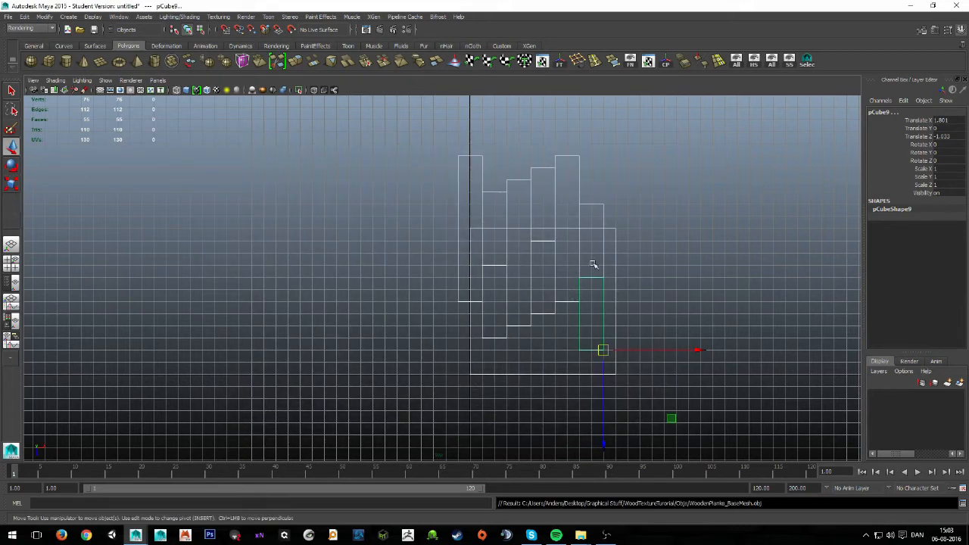
pyautogui.moveTo(601, 271)
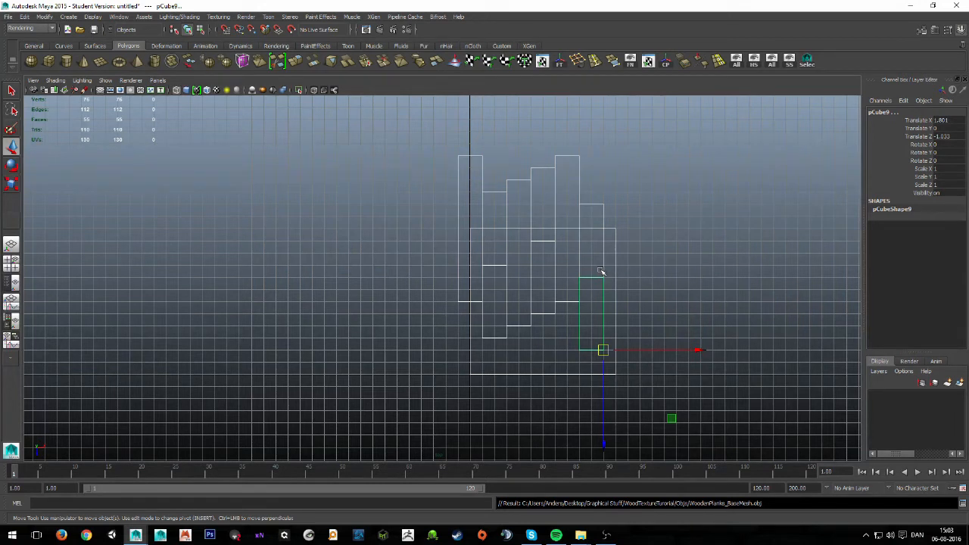
pyautogui.moveTo(613, 261)
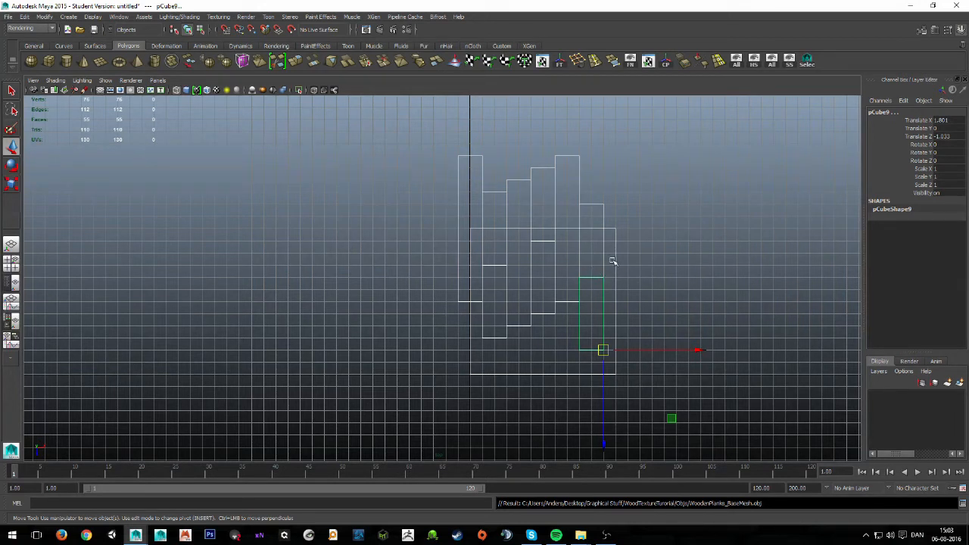
pyautogui.moveTo(531, 271)
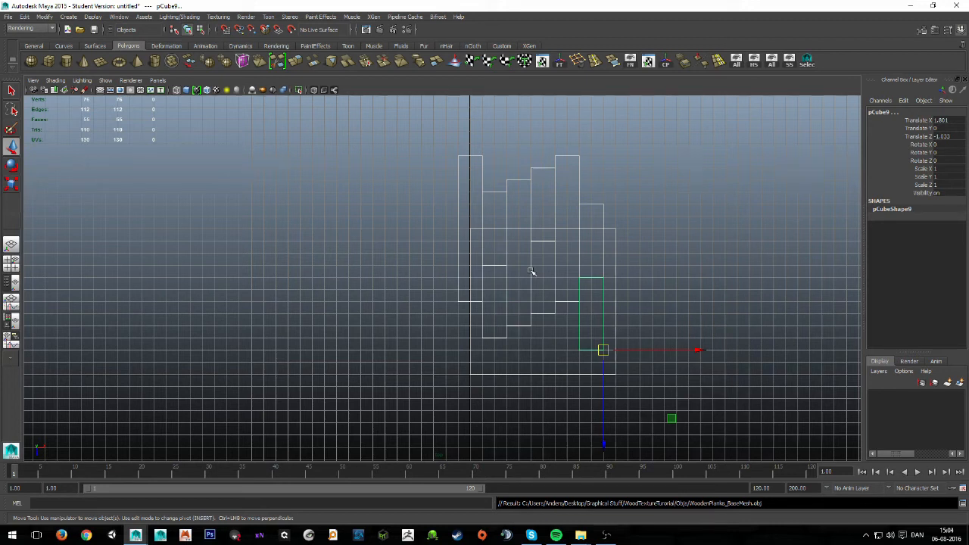
pyautogui.moveTo(627, 261)
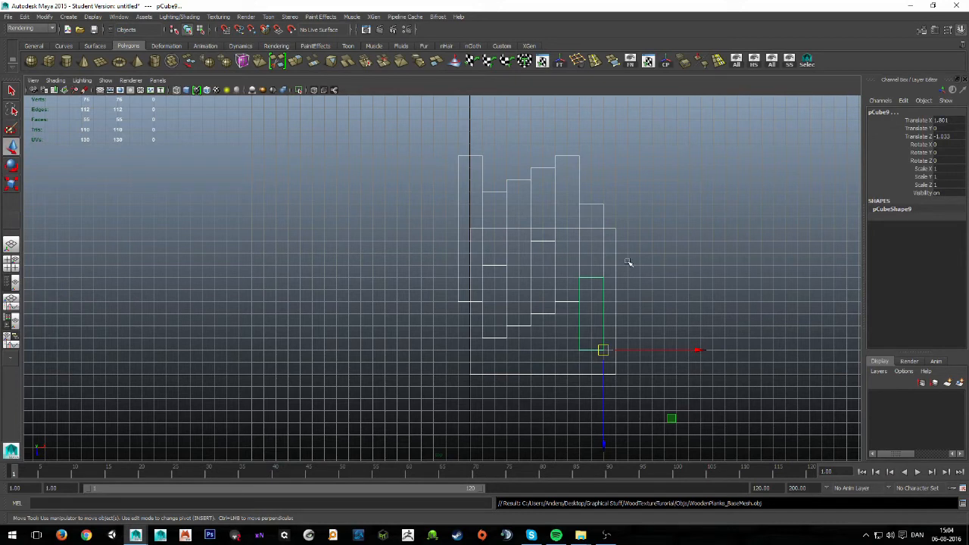
pyautogui.moveTo(598, 323)
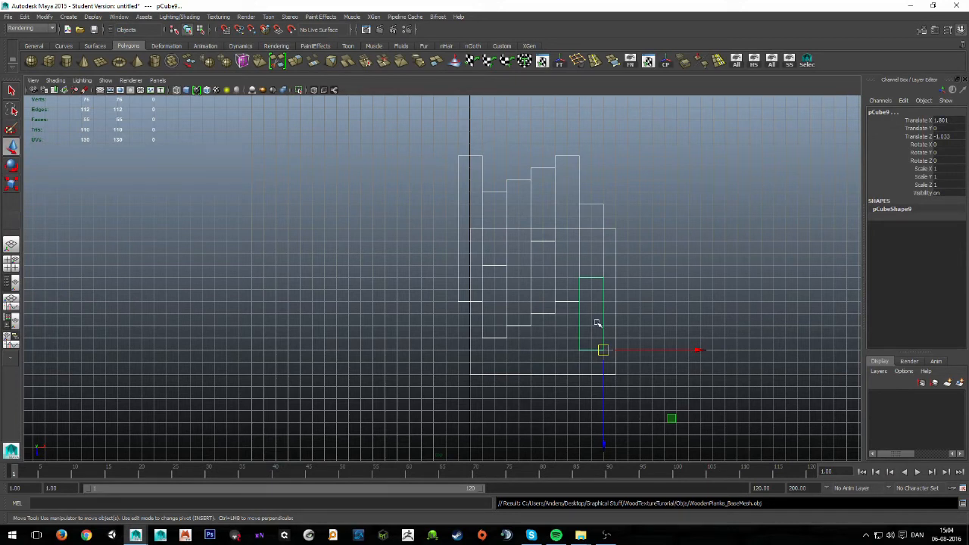
pyautogui.moveTo(621, 288)
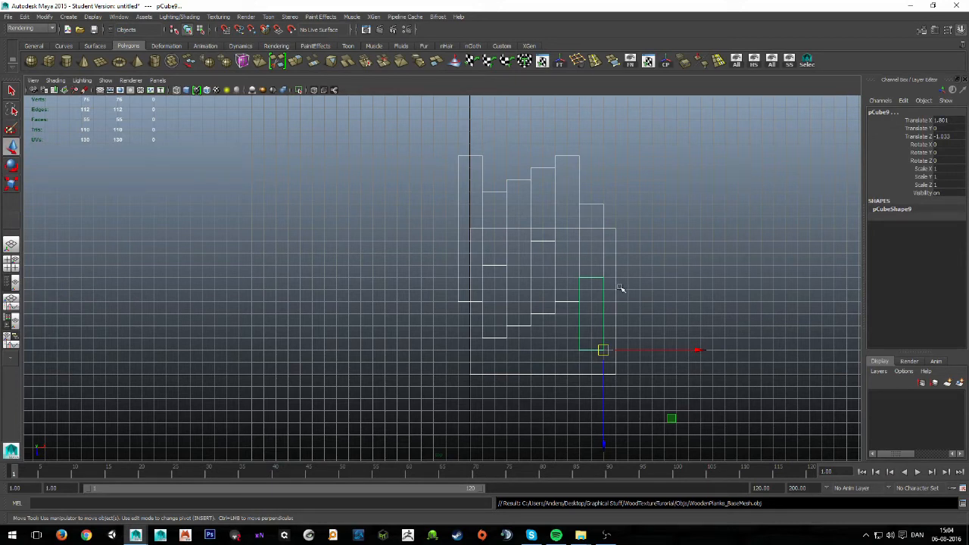
pyautogui.moveTo(645, 294)
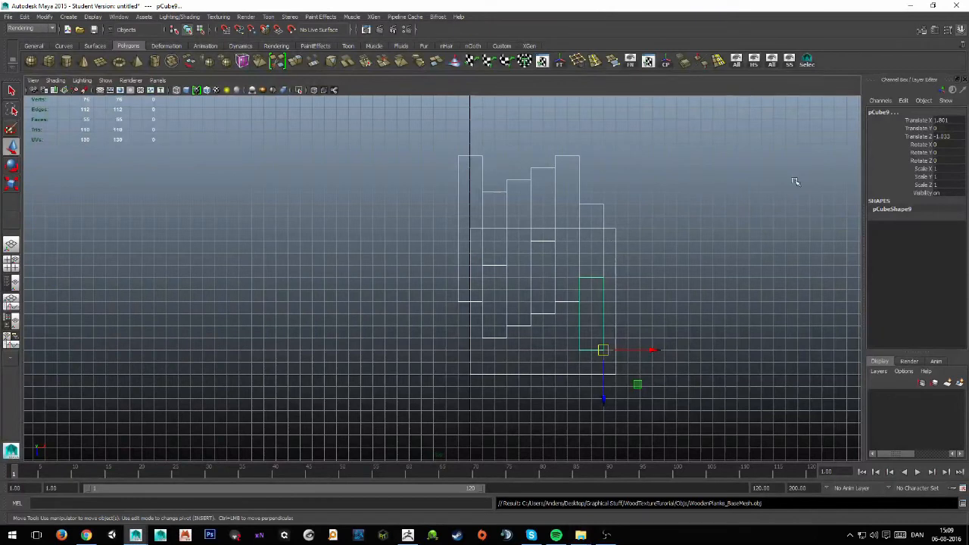
pyautogui.moveTo(745, 99)
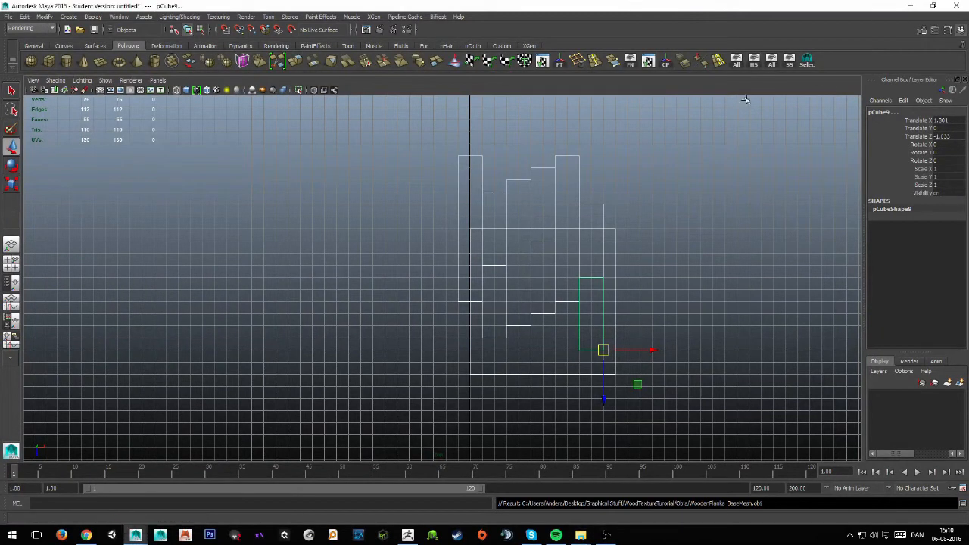
pyautogui.moveTo(663, 231)
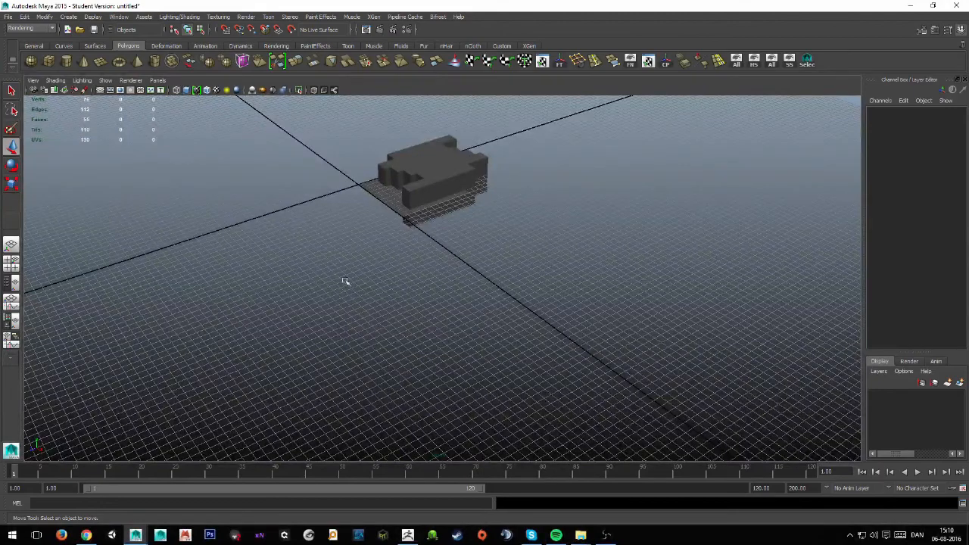
# - Select all plank cubes and scale them down in Y to about 0.19
pyautogui.moveTo(346, 282); pyautogui.dragTo(436, 275)
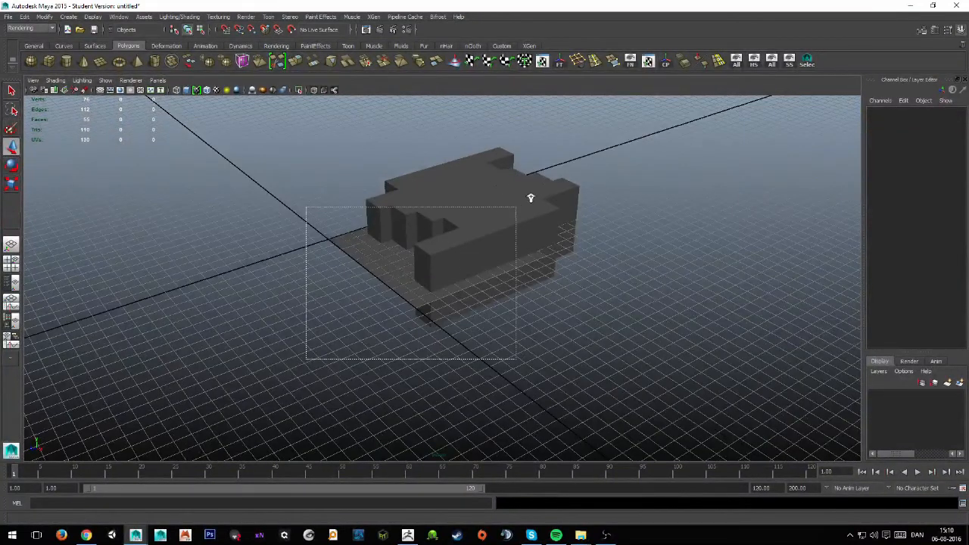
pyautogui.moveTo(529, 198); pyautogui.dragTo(636, 280)
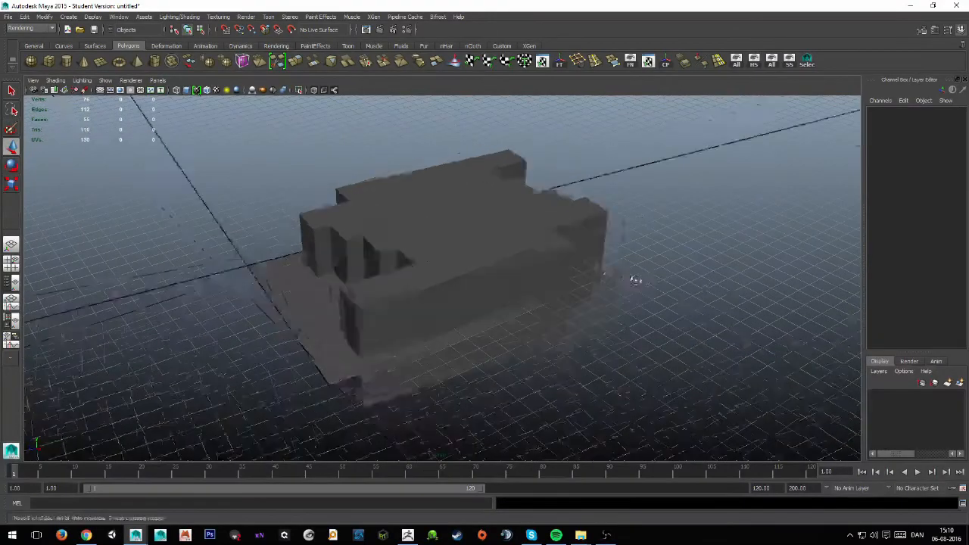
pyautogui.moveTo(636, 280); pyautogui.dragTo(598, 241)
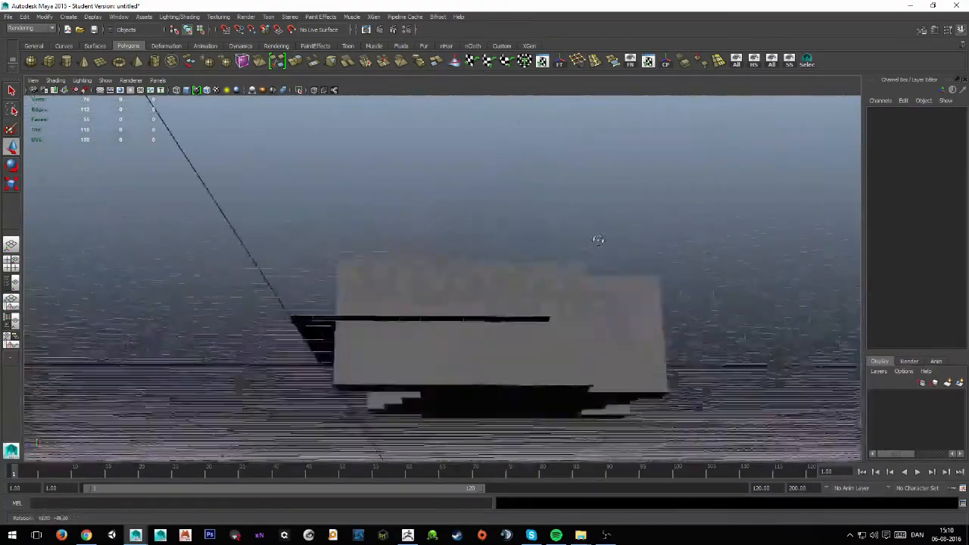
pyautogui.moveTo(598, 240); pyautogui.dragTo(646, 262)
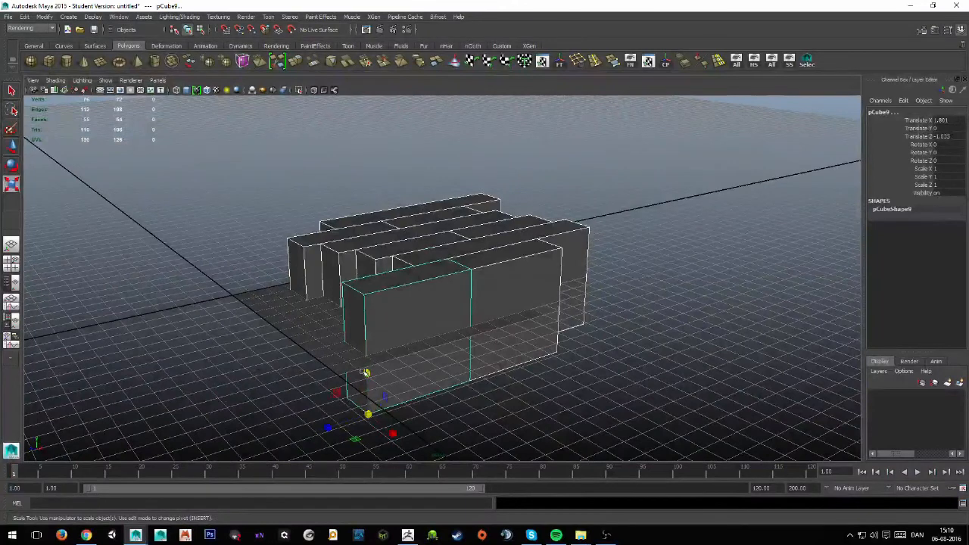
pyautogui.moveTo(367, 370); pyautogui.dragTo(367, 414)
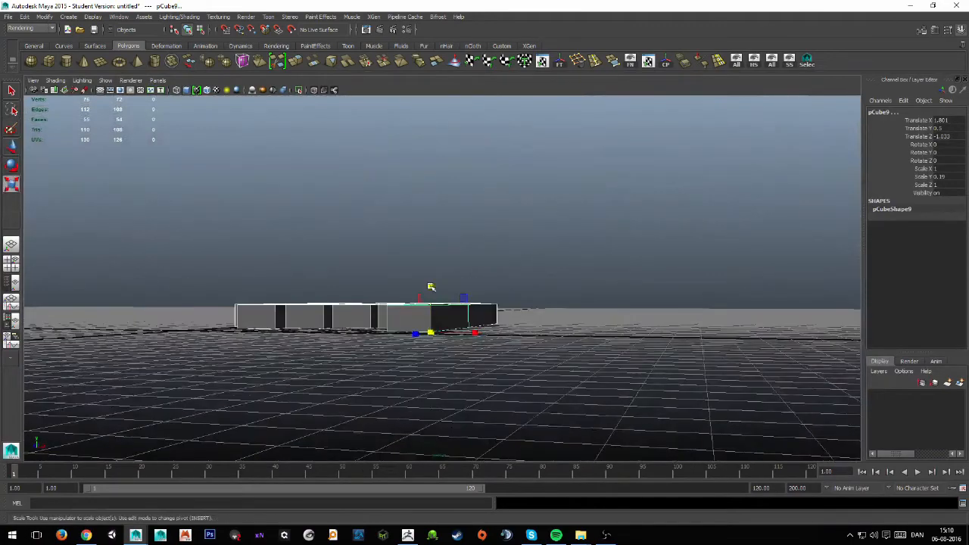
pyautogui.moveTo(432, 288); pyautogui.dragTo(363, 303)
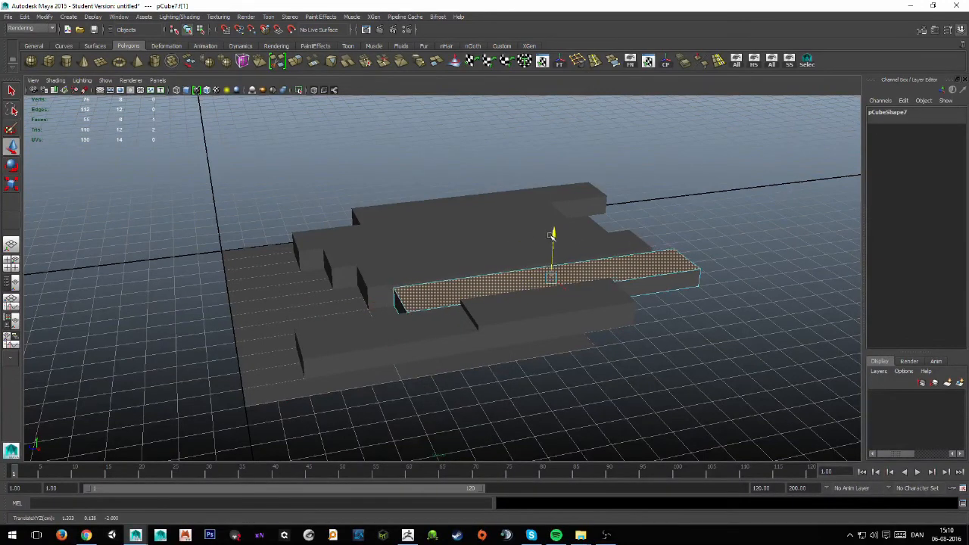
# - Move the top faces of two planks upward in Y to vary board heights
pyautogui.moveTo(530, 265); pyautogui.dragTo(427, 232)
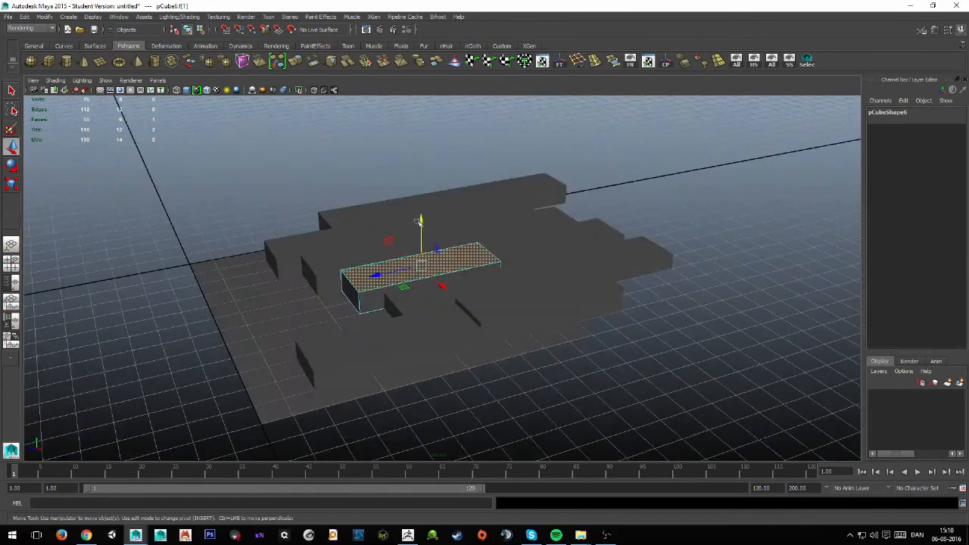
pyautogui.moveTo(417, 265); pyautogui.dragTo(576, 249)
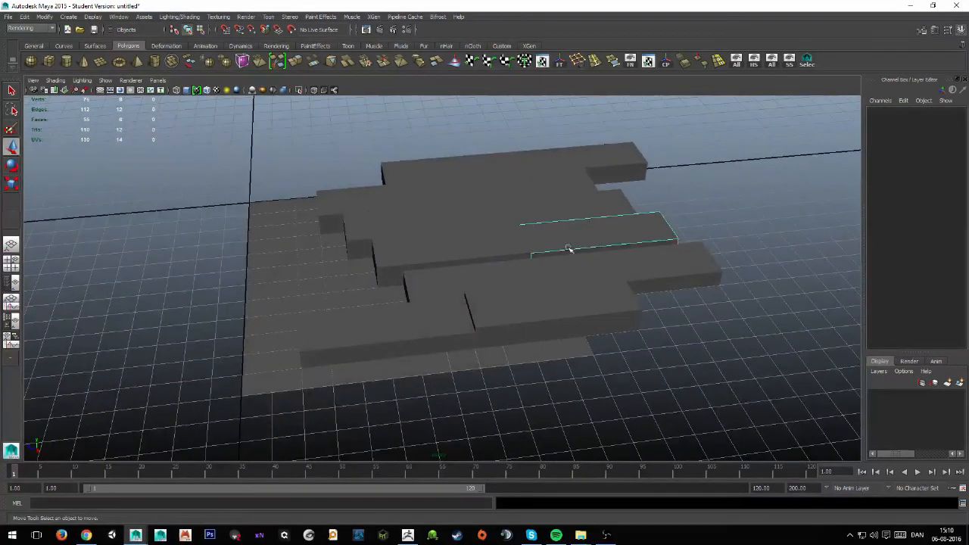
pyautogui.click(598, 219)
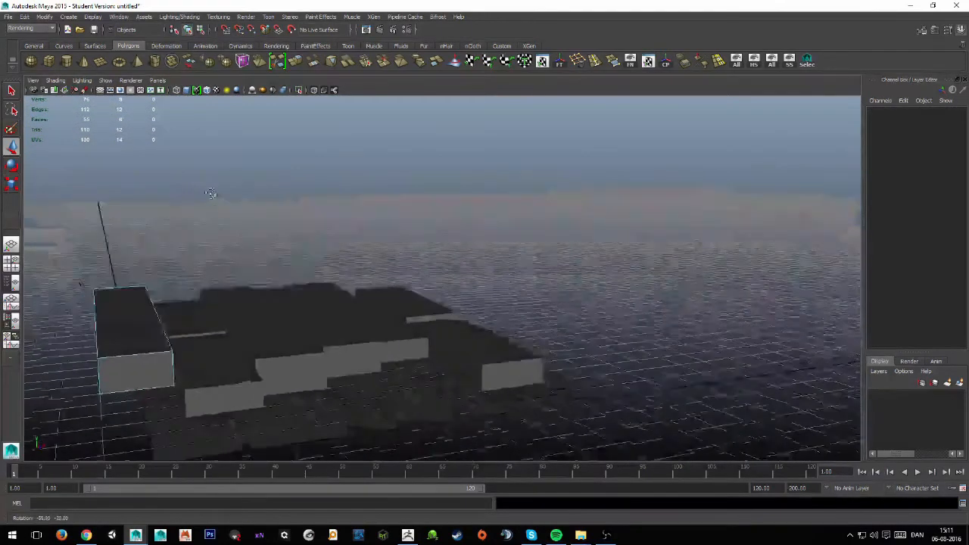
pyautogui.moveTo(212, 195); pyautogui.dragTo(229, 195)
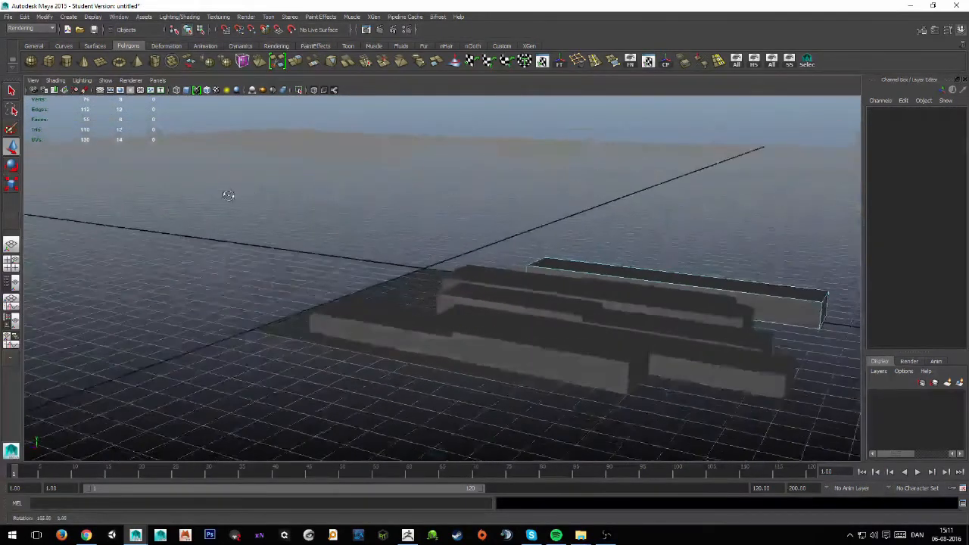
pyautogui.moveTo(229, 196); pyautogui.dragTo(408, 192)
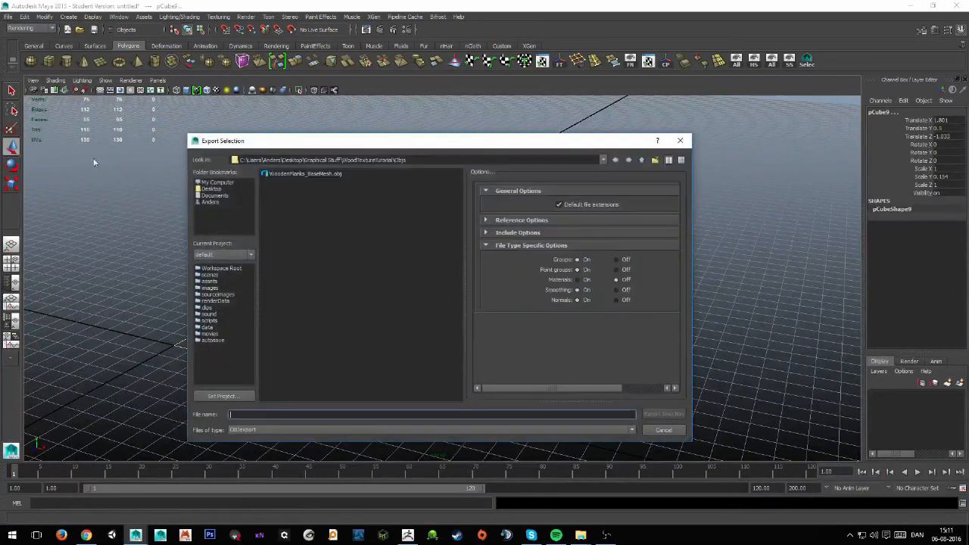
# - Overwrite WoodenPlanks_BaseMesh.obj with the updated boards and confirm the replacement
pyautogui.click(663, 414)
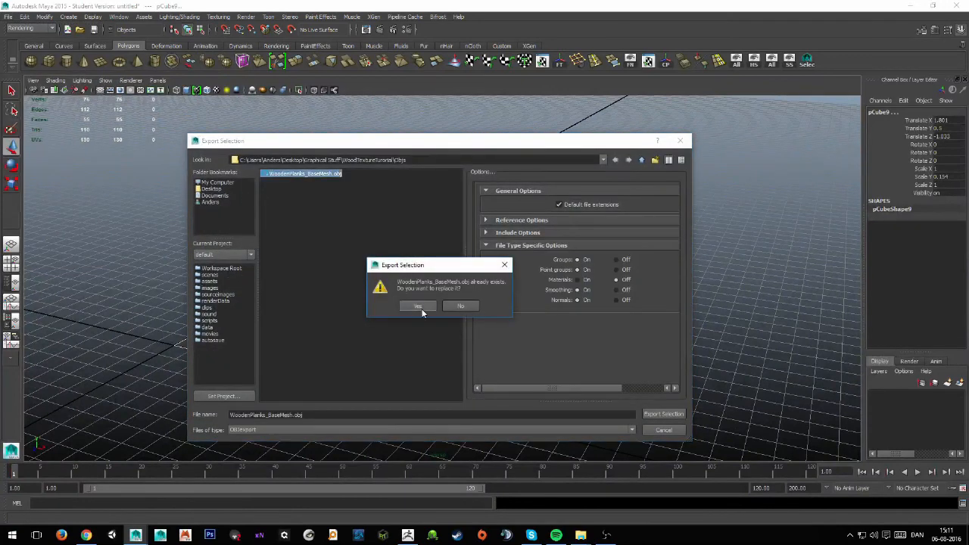
pyautogui.click(417, 306)
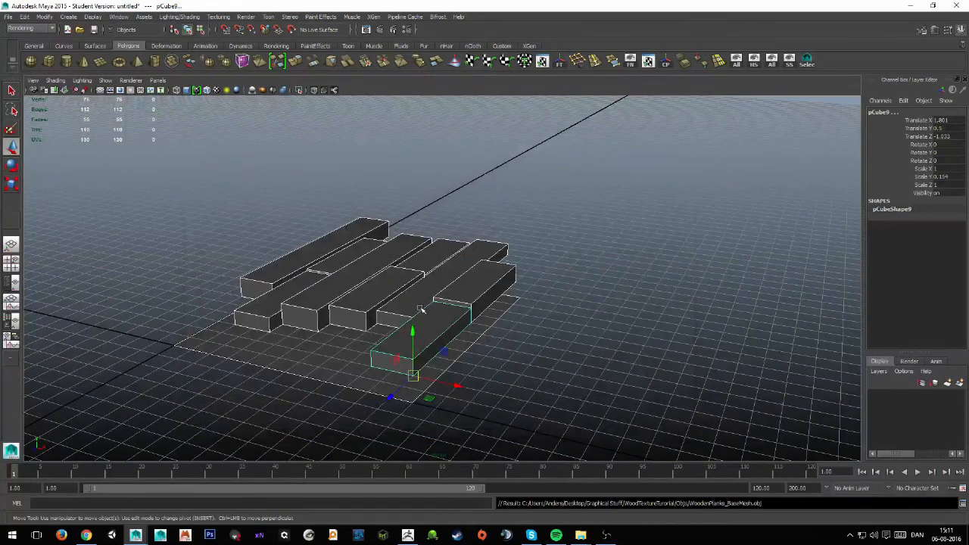